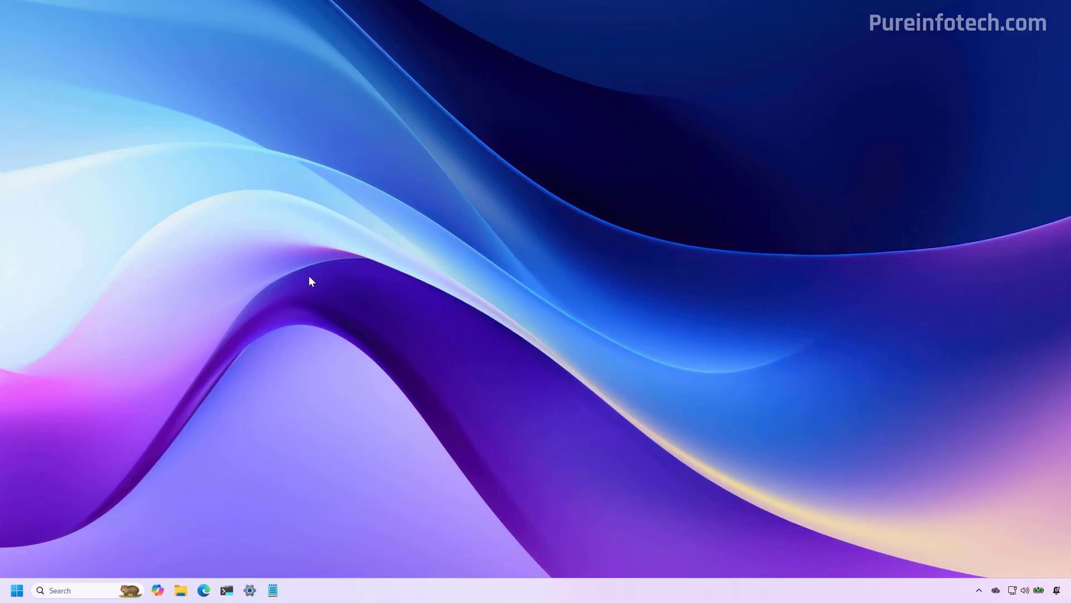
mouse_move(308, 209)
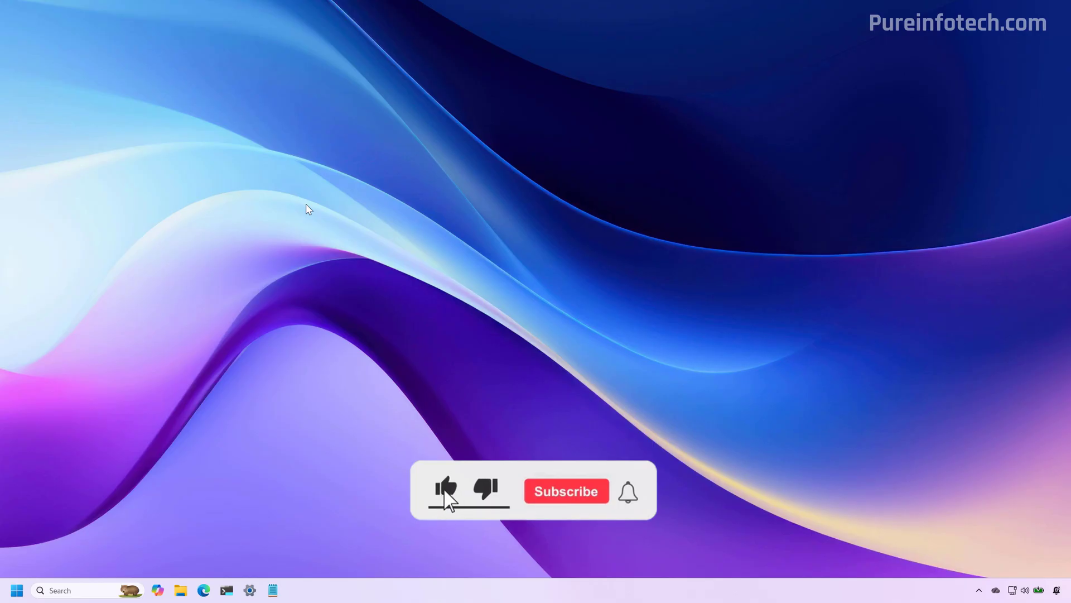
- Show the Start all-apps list as a flat grid, then switch it back to grouped categories
click(566, 491)
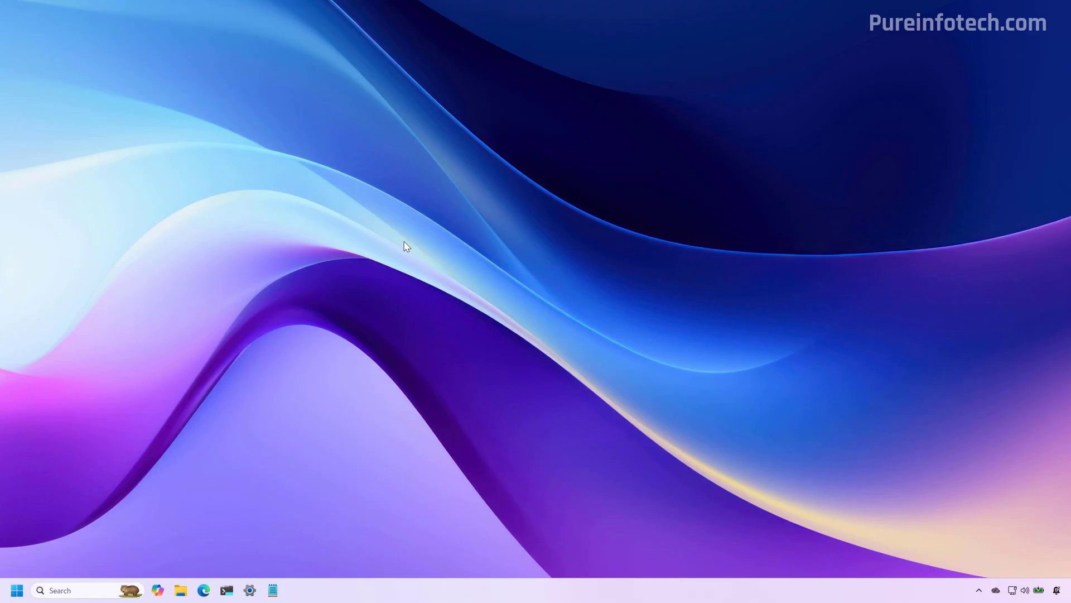
click(17, 590)
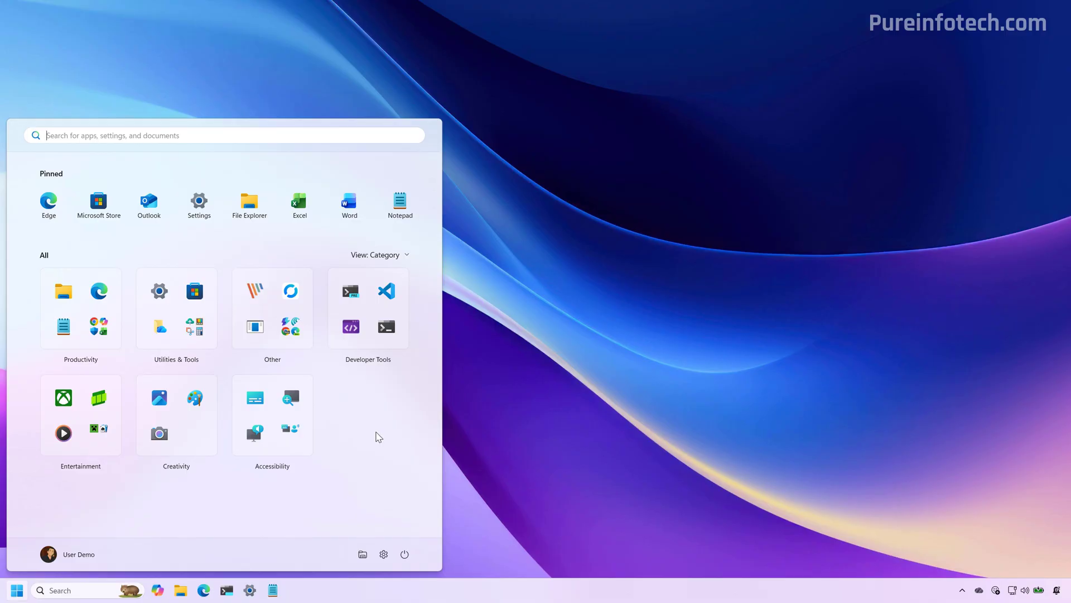
mouse_move(362, 372)
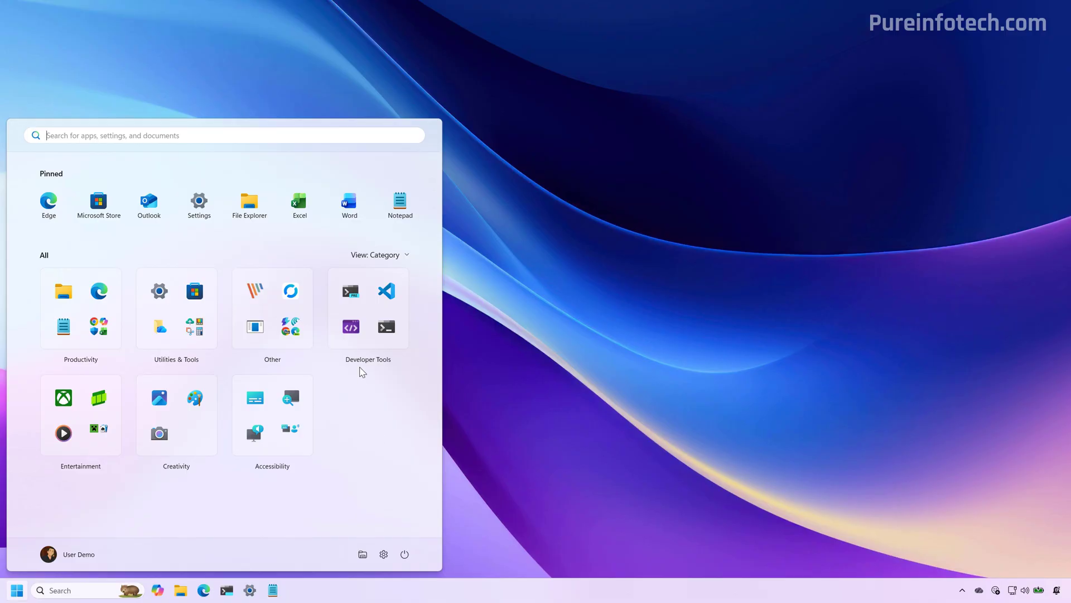
mouse_move(379, 257)
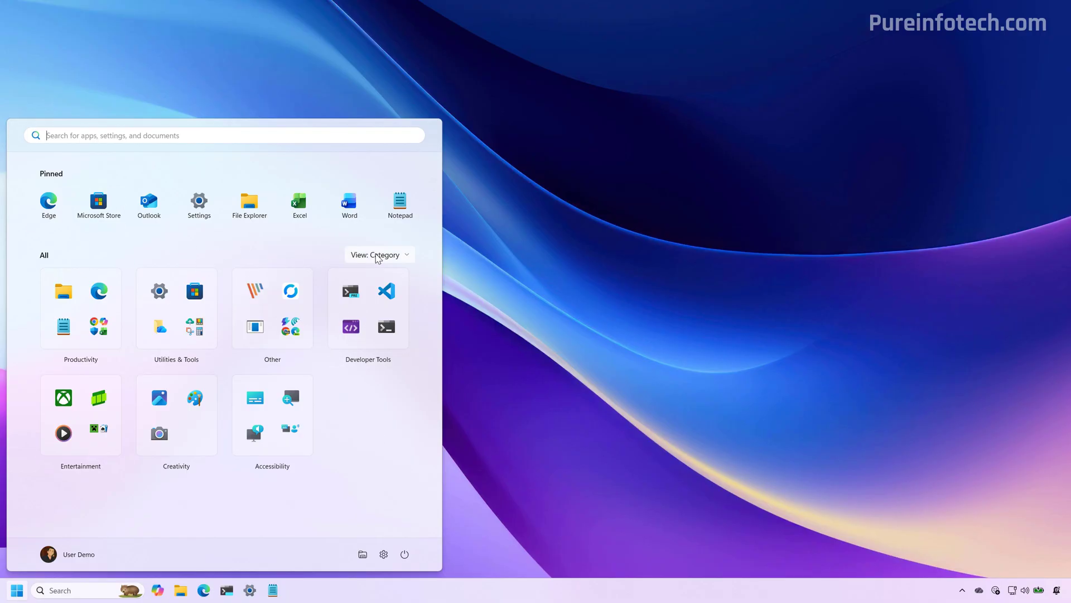
click(378, 254)
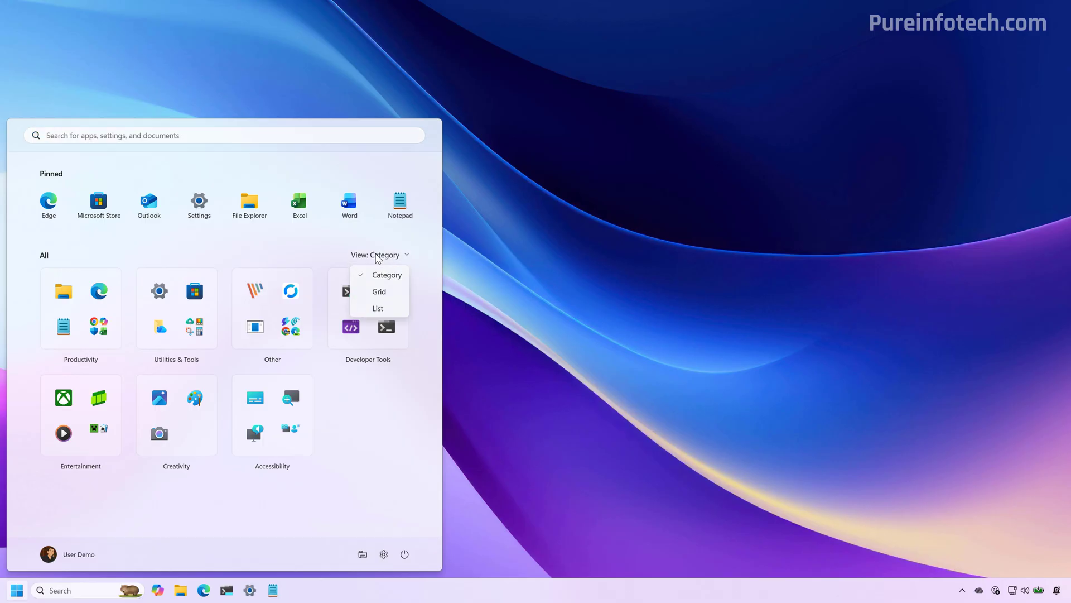
mouse_move(385, 295)
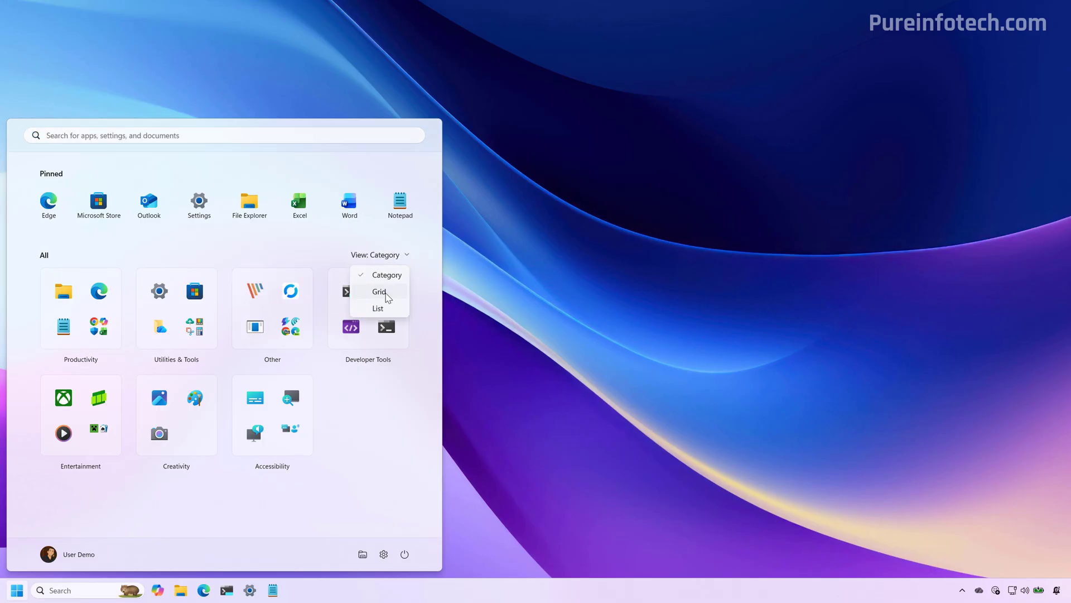
click(378, 292)
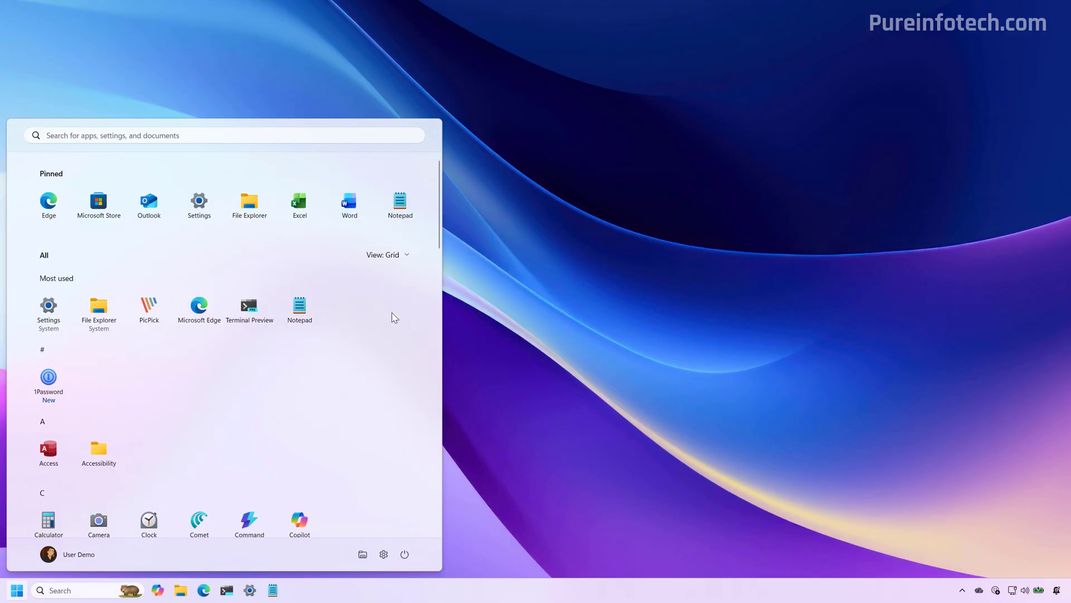
click(386, 254)
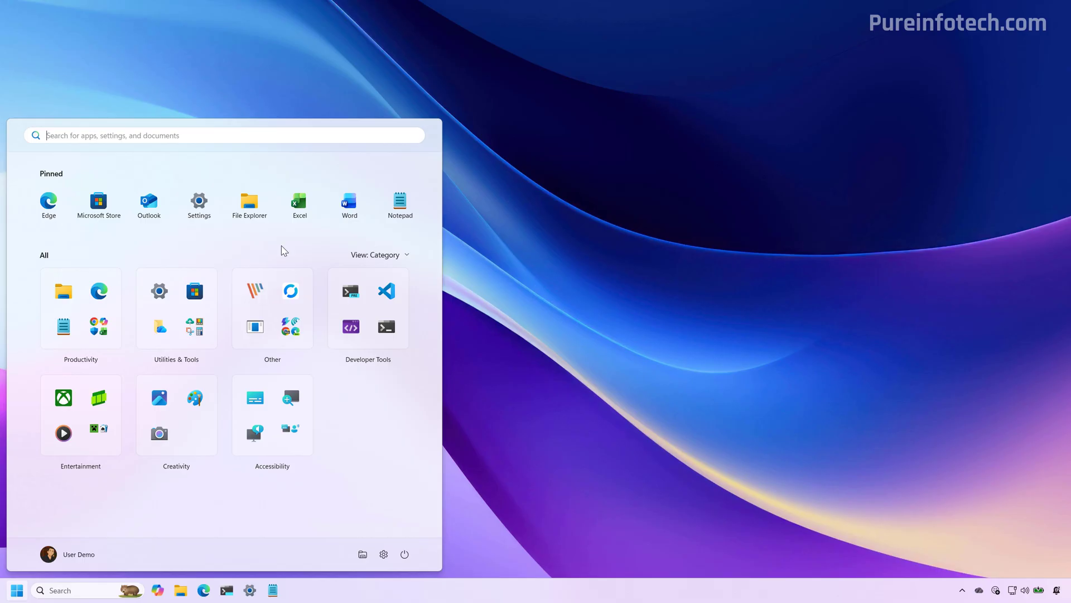
- Enable recommended files on the Personalization > Start page and check the Recommended section in Start
click(199, 204)
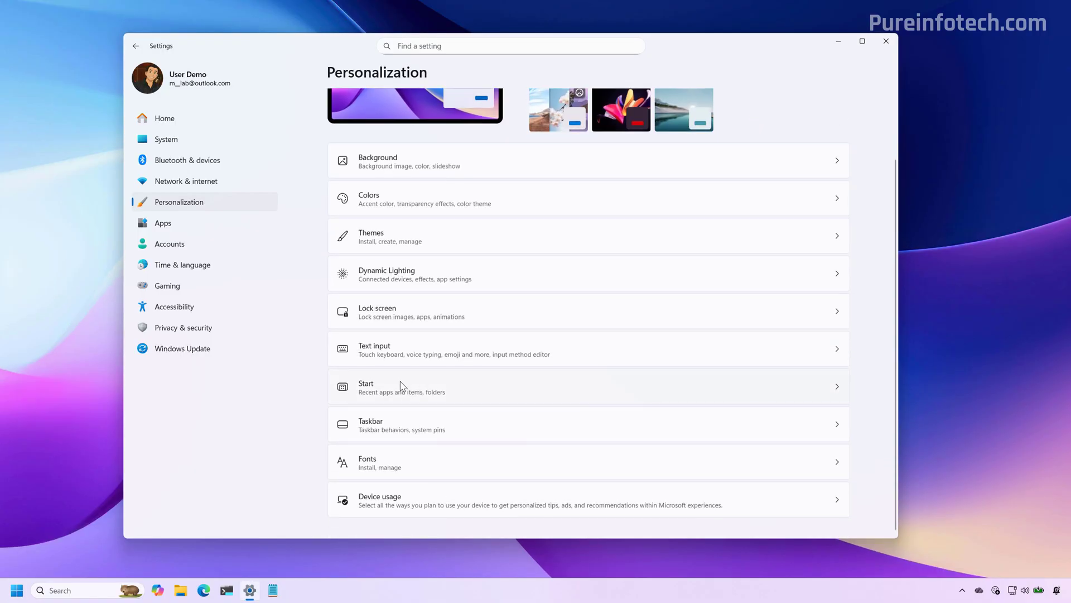
click(366, 387)
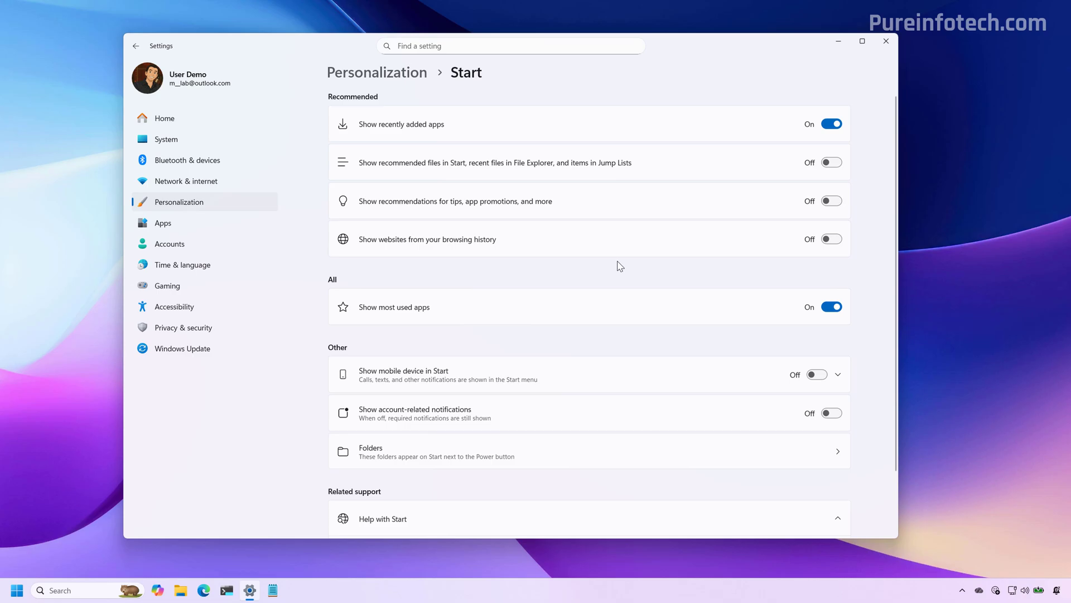
mouse_move(485, 94)
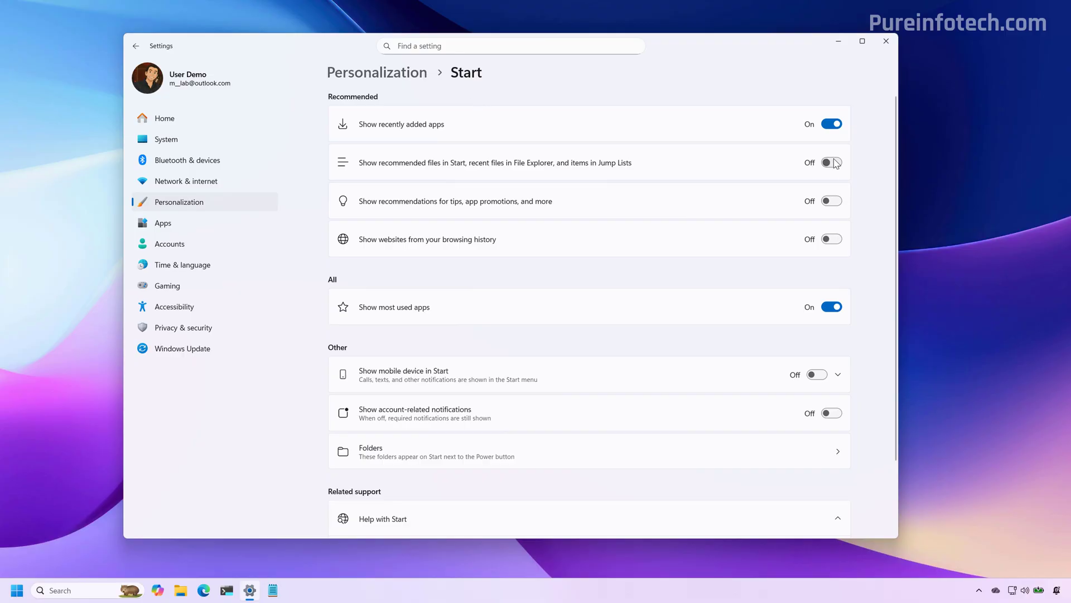
click(831, 162)
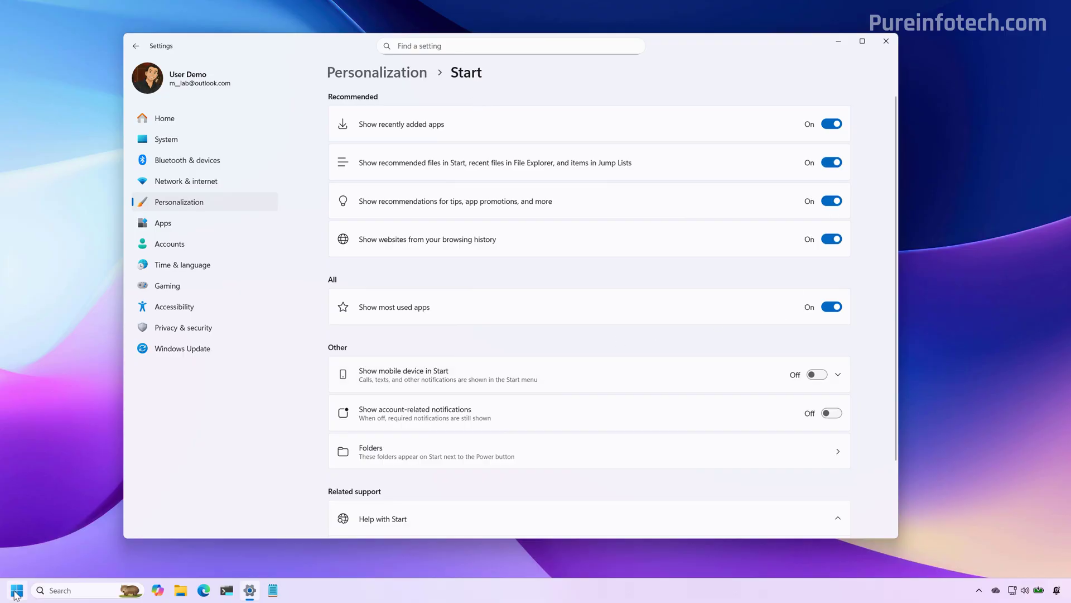
click(17, 589)
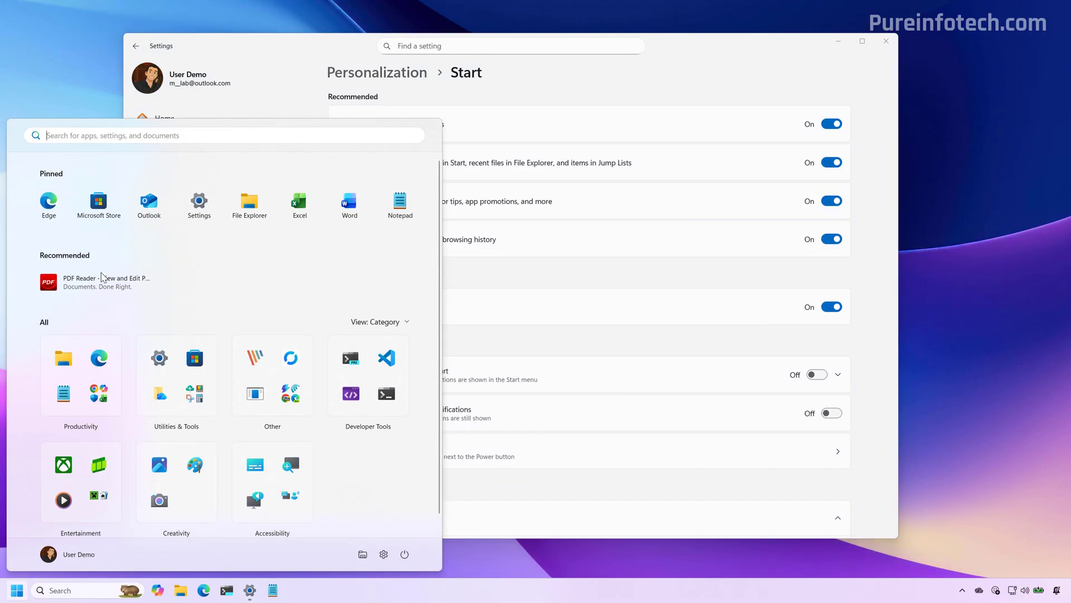
mouse_move(96, 294)
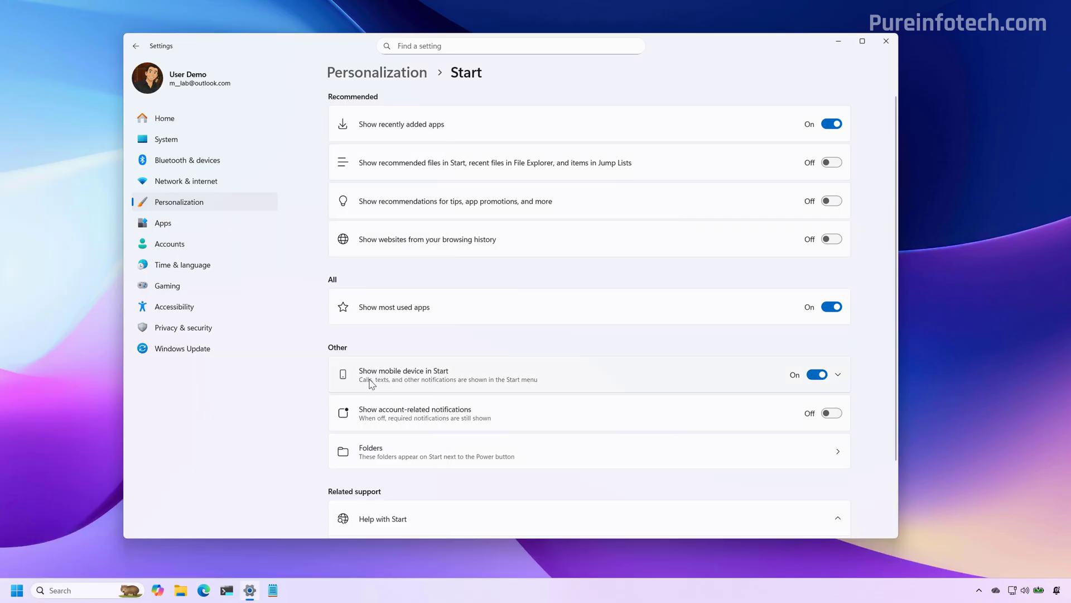
mouse_move(17, 590)
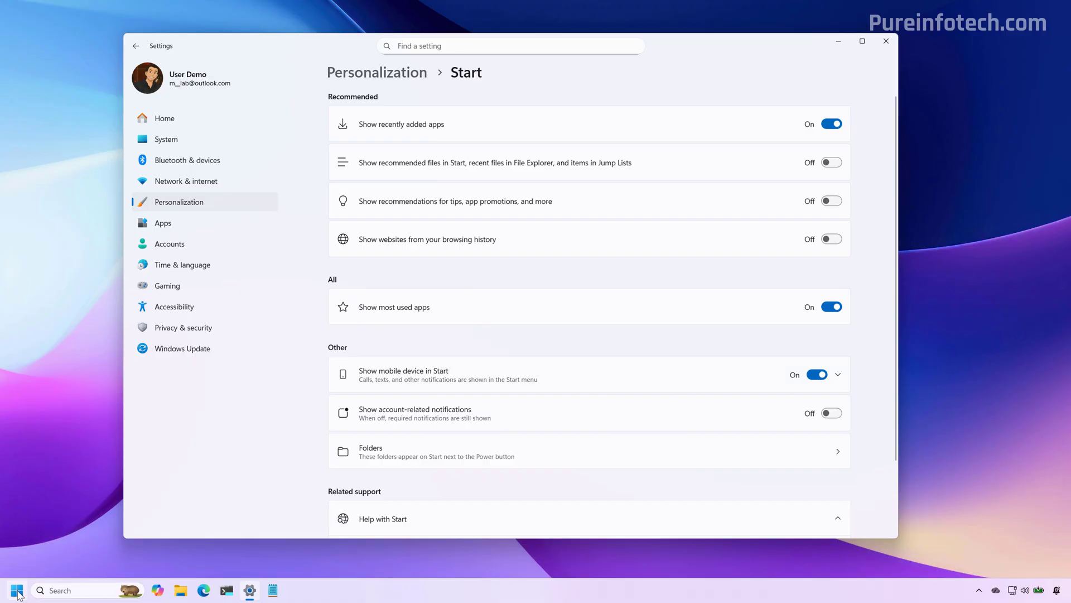
- View the connected Pixel 9 Pro XL phone panel beside Start and toggle it
click(17, 589)
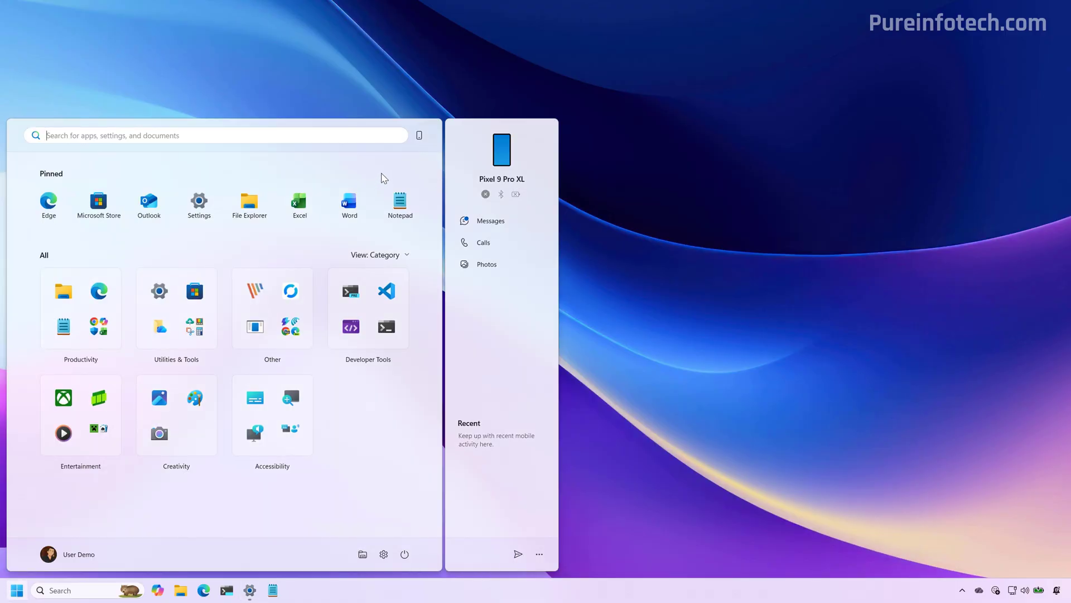
mouse_move(420, 135)
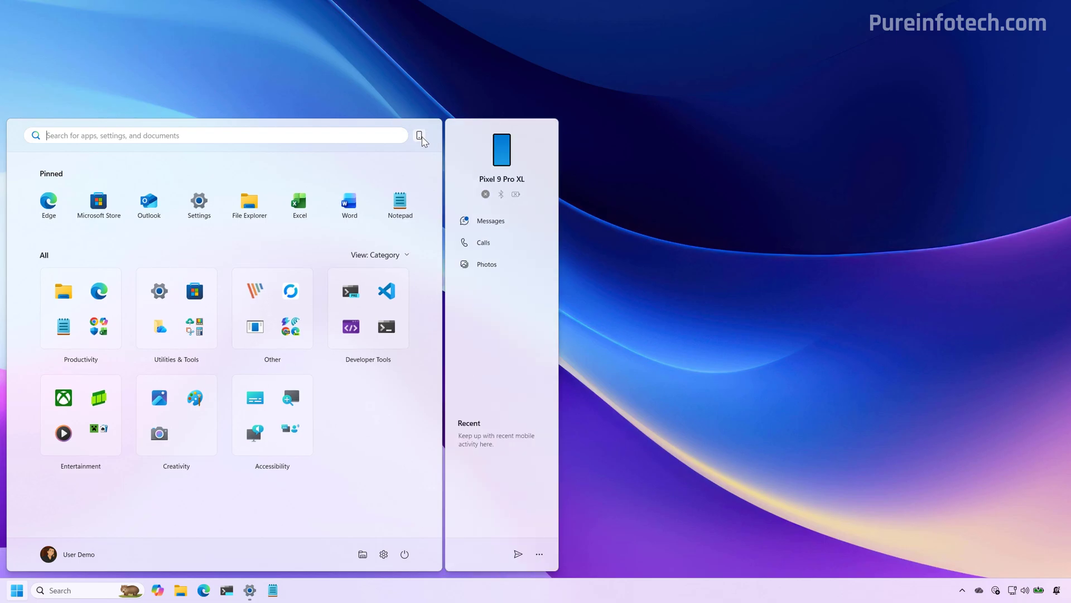
click(419, 135)
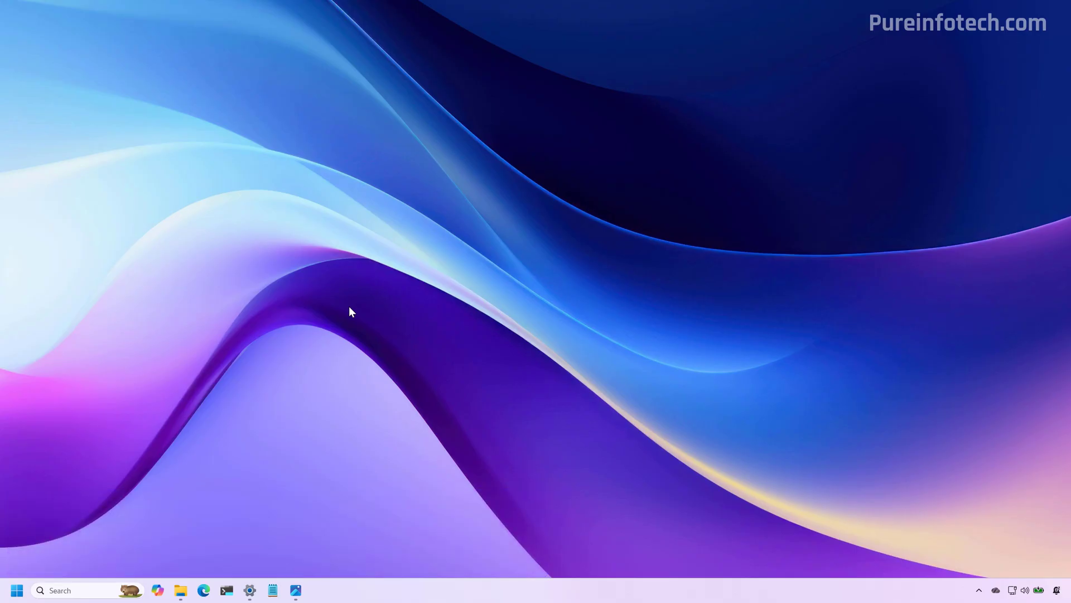
mouse_move(420, 284)
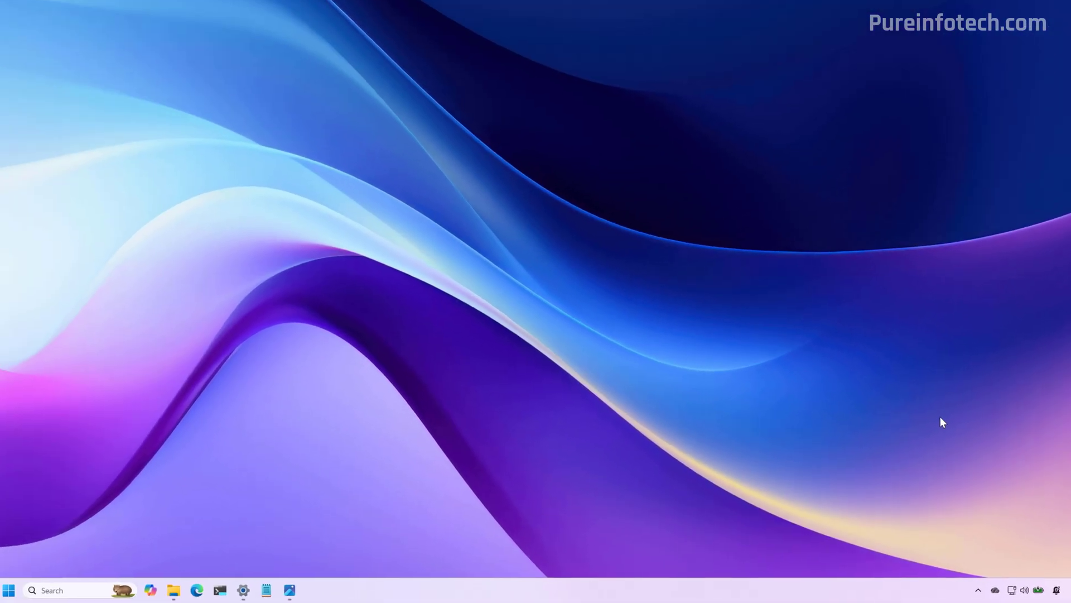
- View windows-11-colored-battery-icons.webp in Photos from the taskbar
click(290, 589)
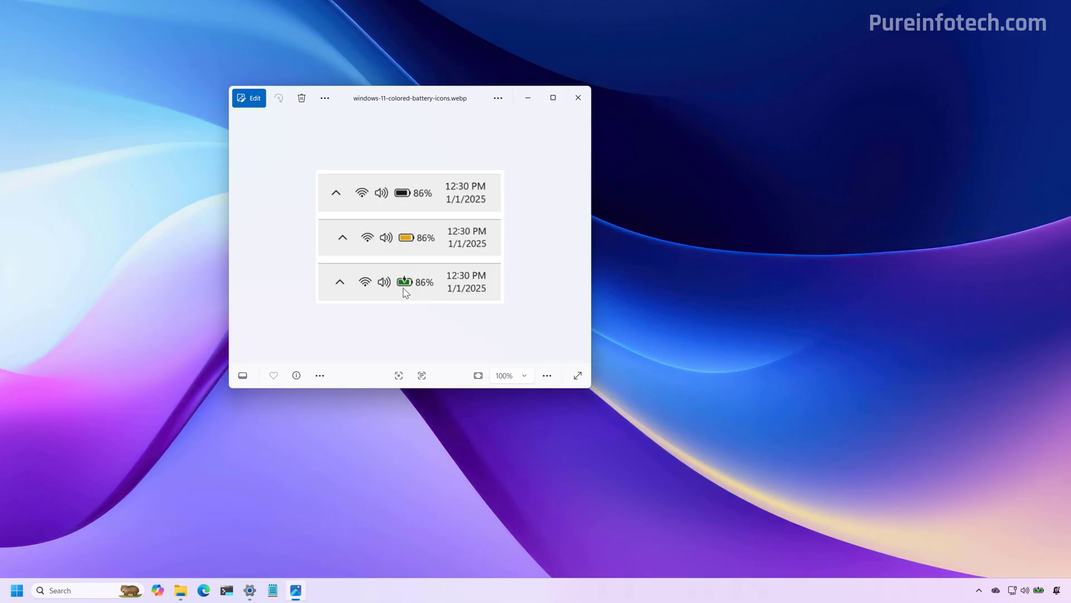
mouse_move(419, 243)
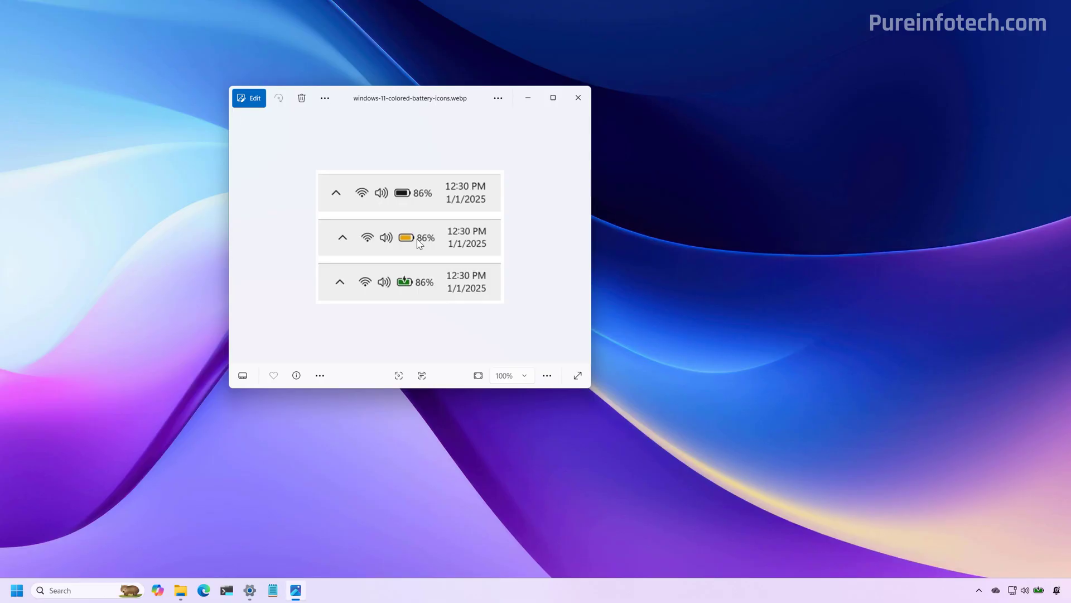
mouse_move(403, 215)
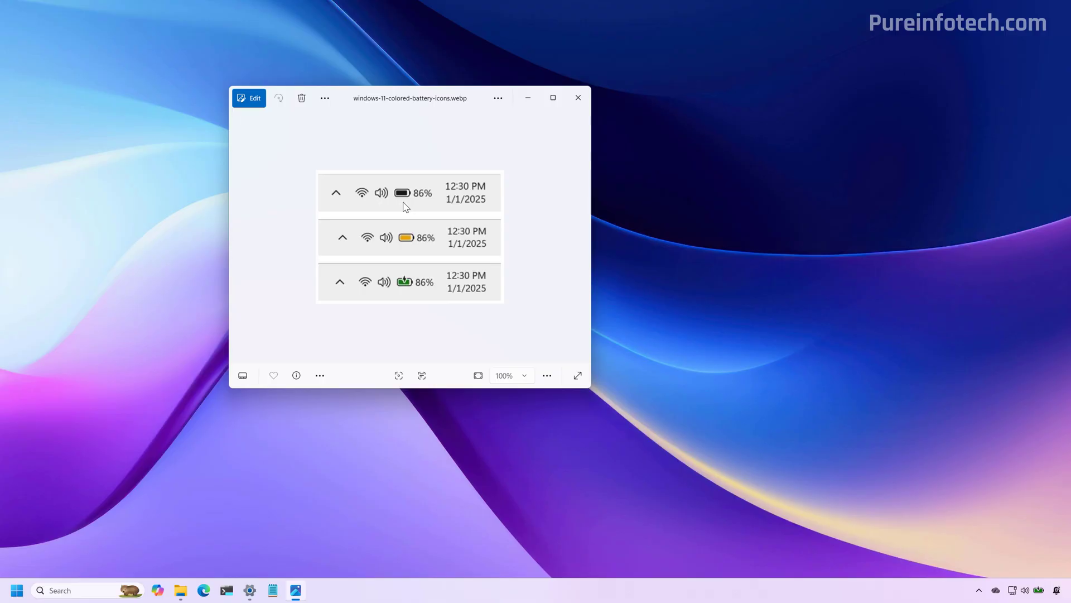
- Switch Battery percentage to On under Power & battery so 100% shows beside the icon
click(577, 98)
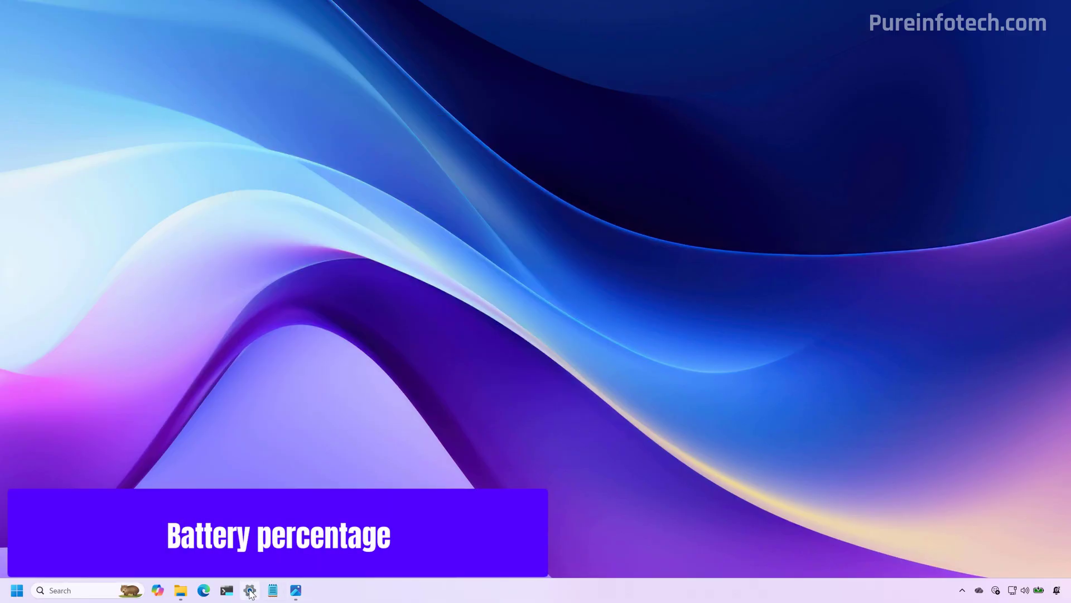
click(250, 589)
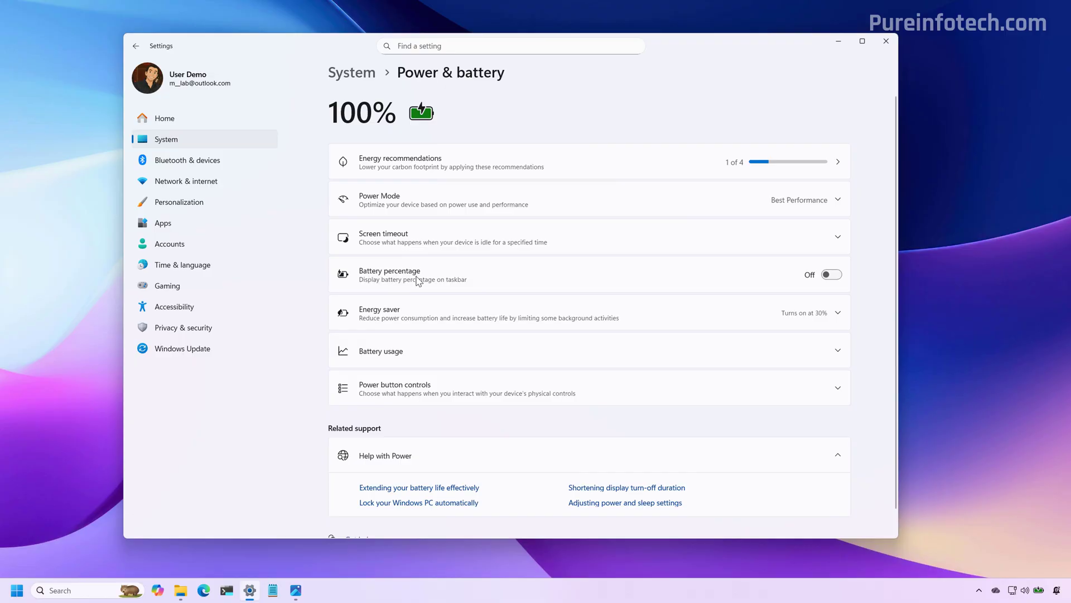
click(831, 275)
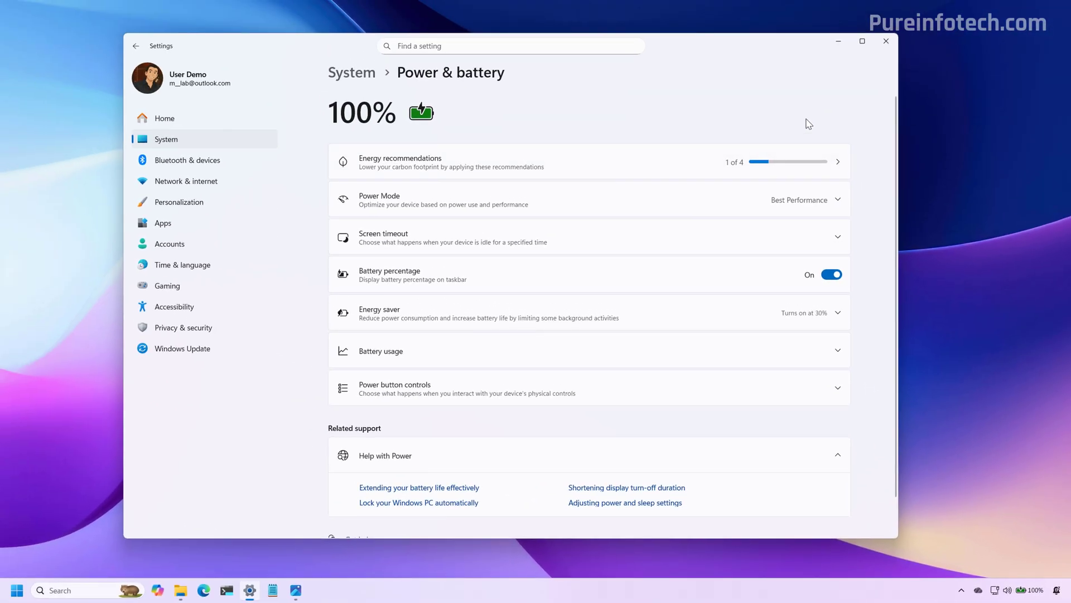
mouse_move(838, 41)
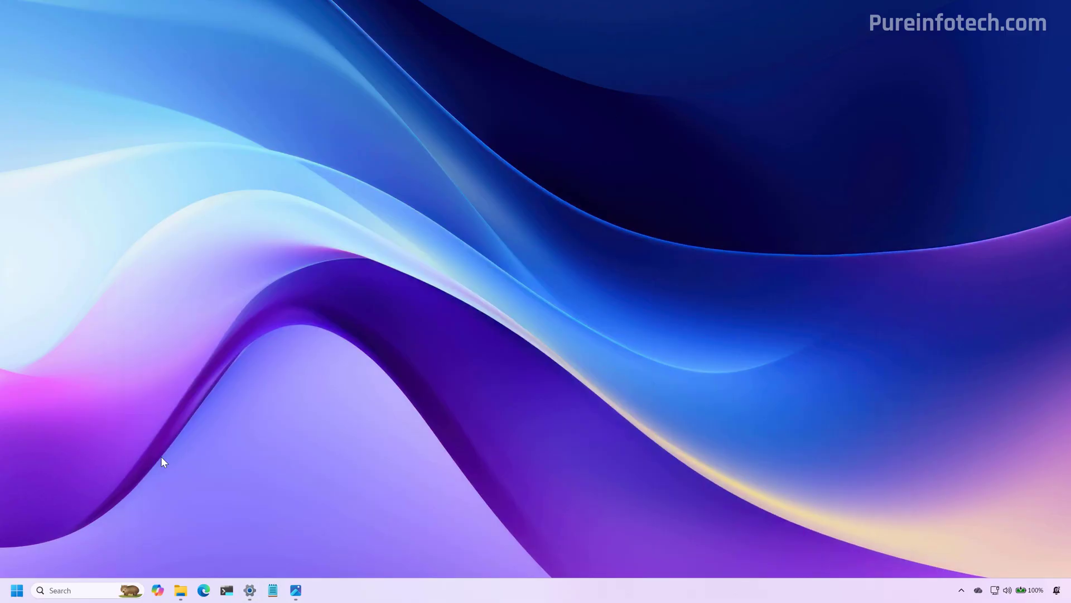
- Bring up the shutdown and restart choices from the Start power button
click(17, 589)
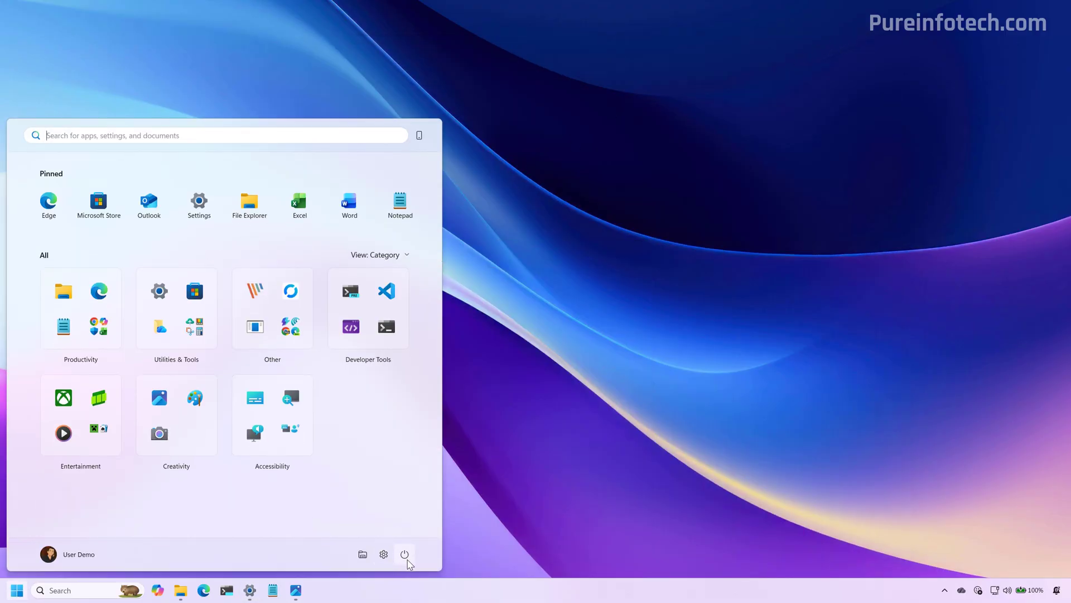
click(249, 203)
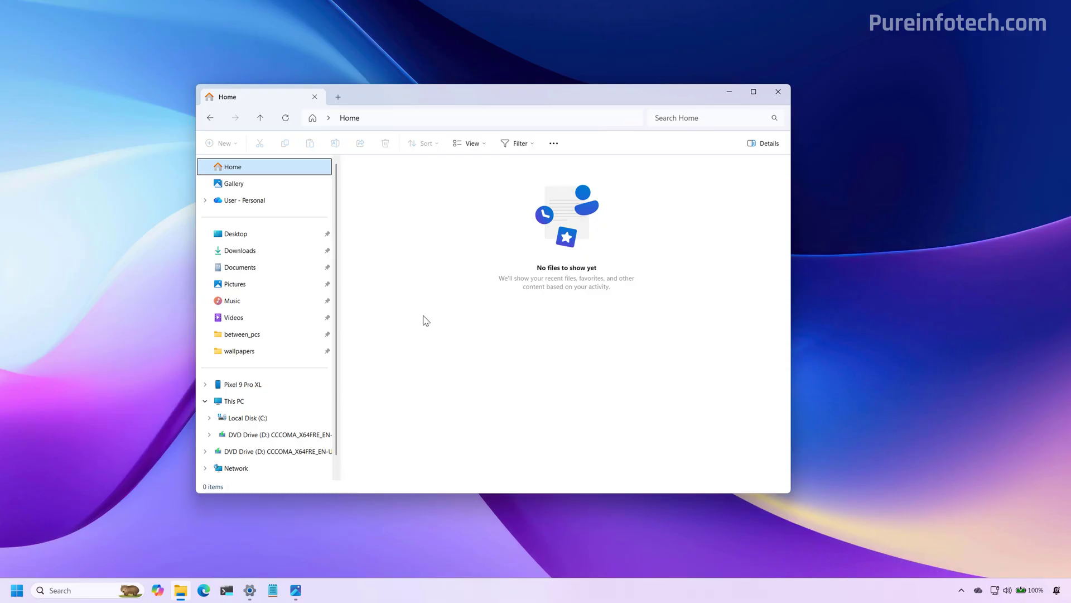
mouse_move(401, 214)
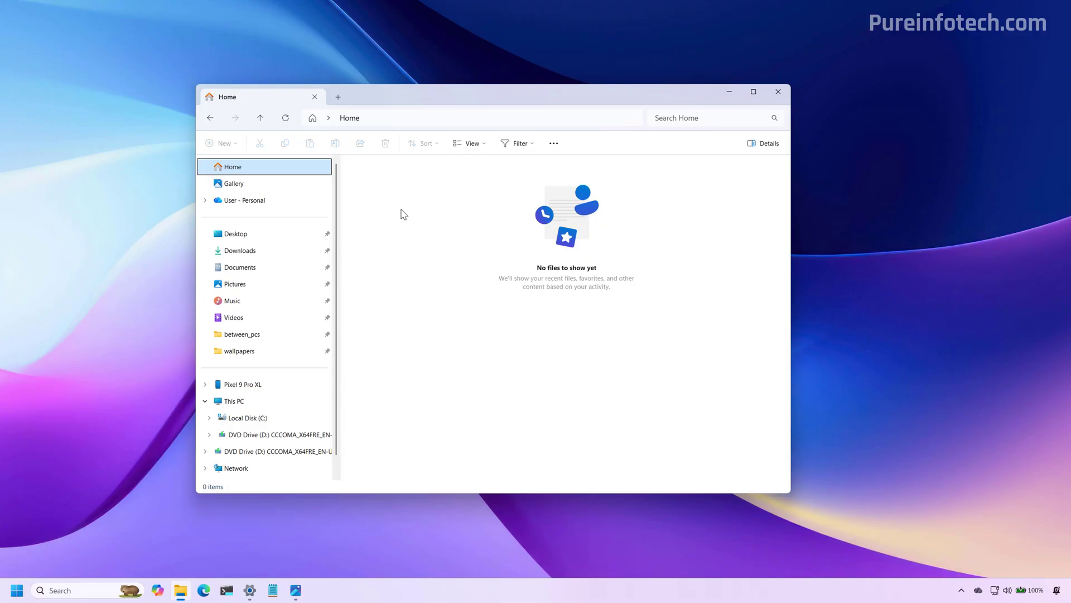
- Check the 'Show recommended section' privacy box in Folder Options > General
click(553, 142)
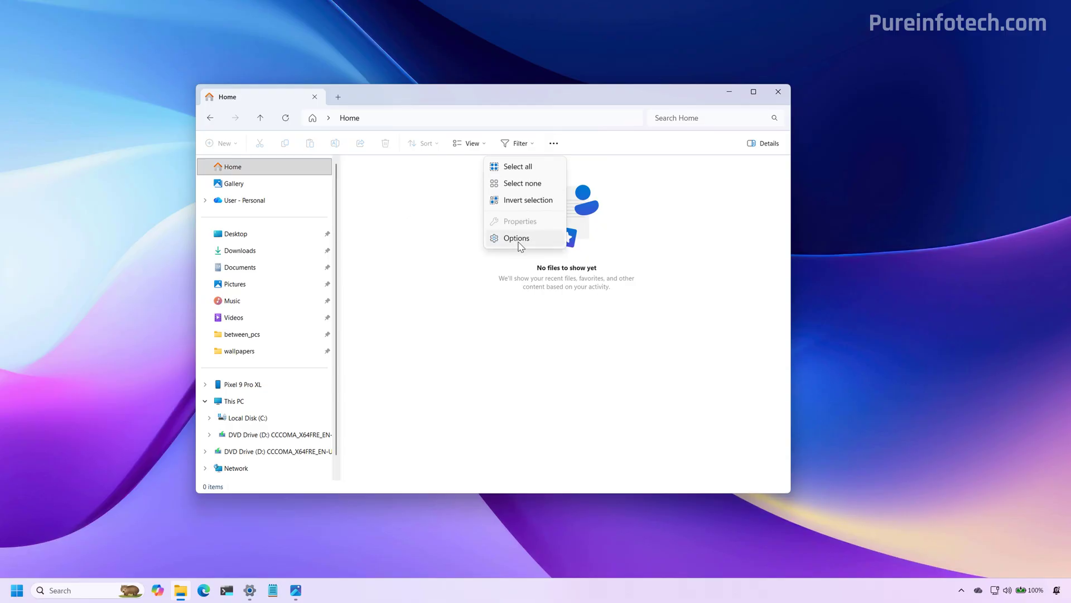
click(515, 237)
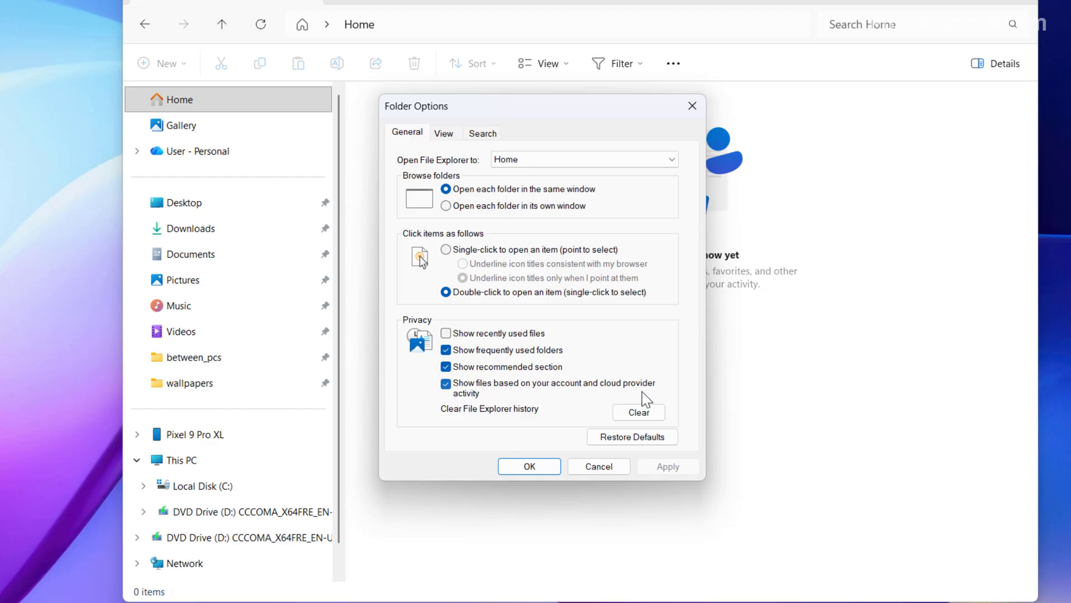
click(446, 383)
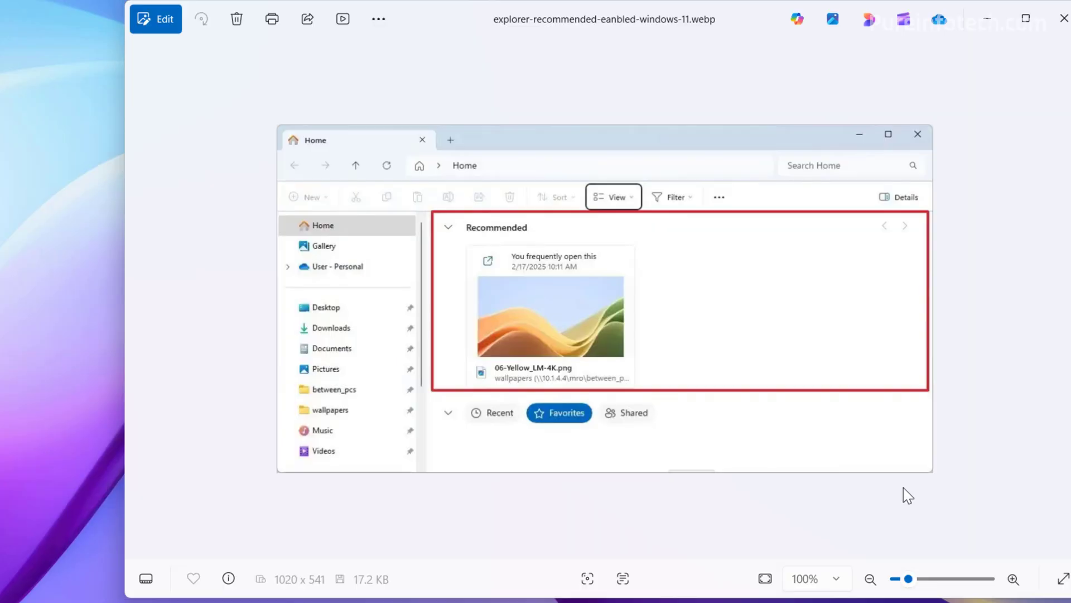
mouse_move(591, 318)
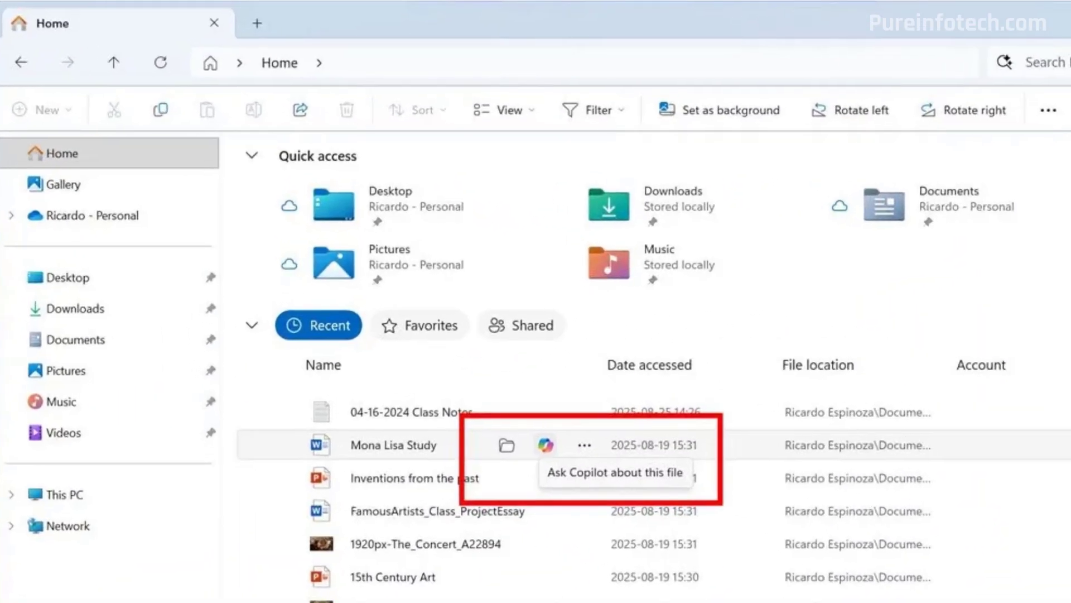
mouse_move(512, 463)
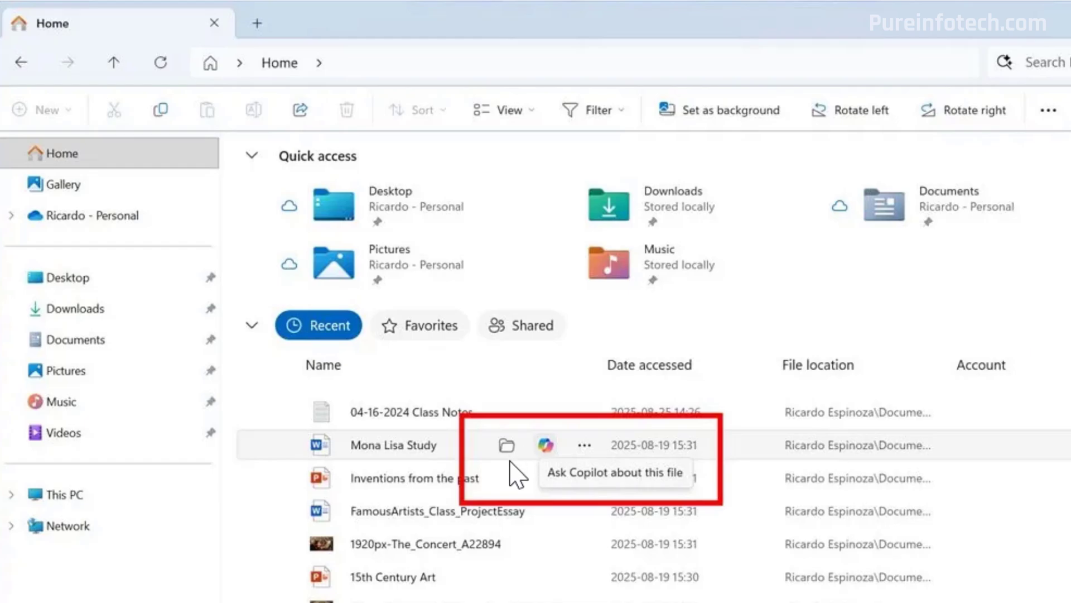
mouse_move(534, 465)
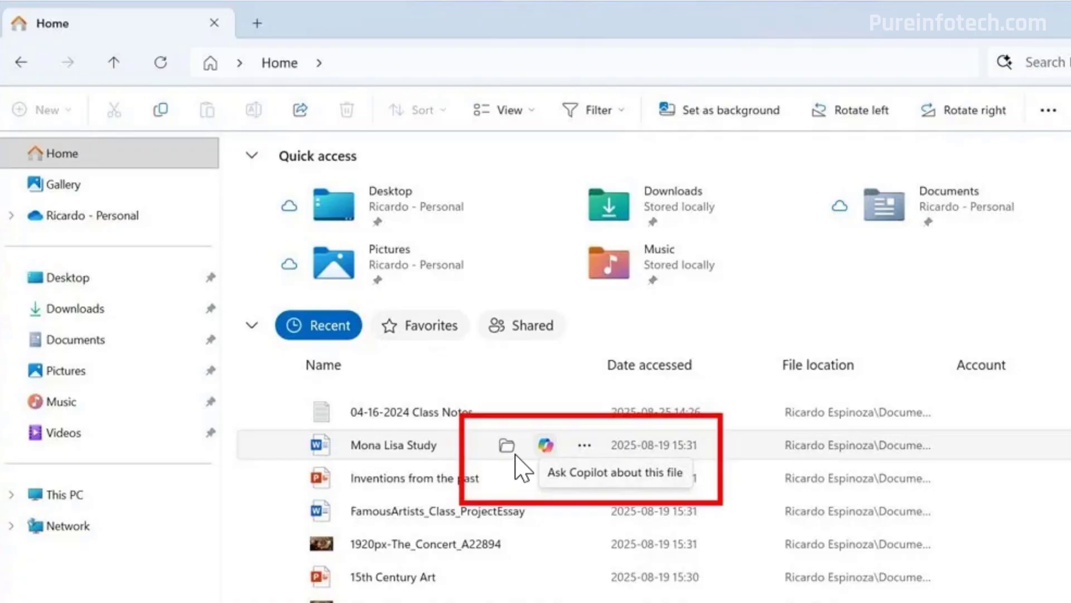
mouse_move(534, 470)
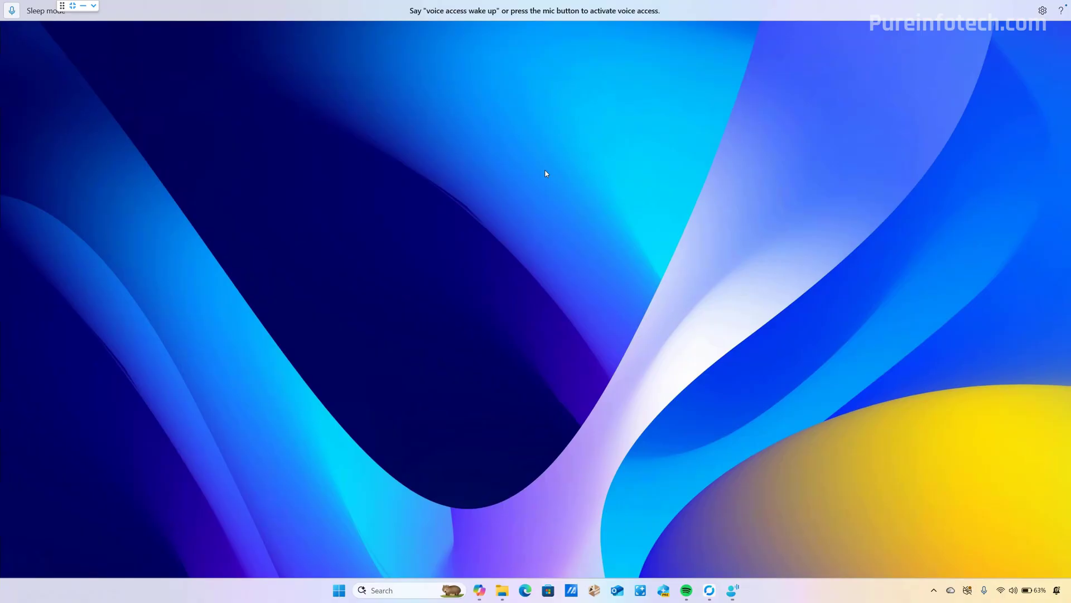
mouse_move(807, 145)
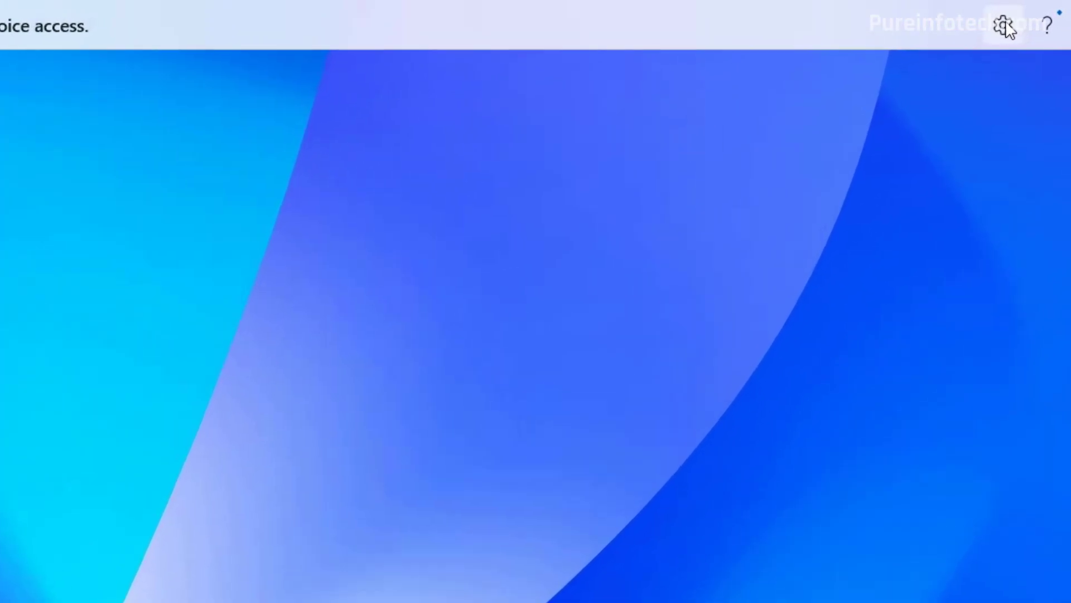
- Show the Voice Access 'Wait time before acting' delay choices, currently Medium
click(1004, 26)
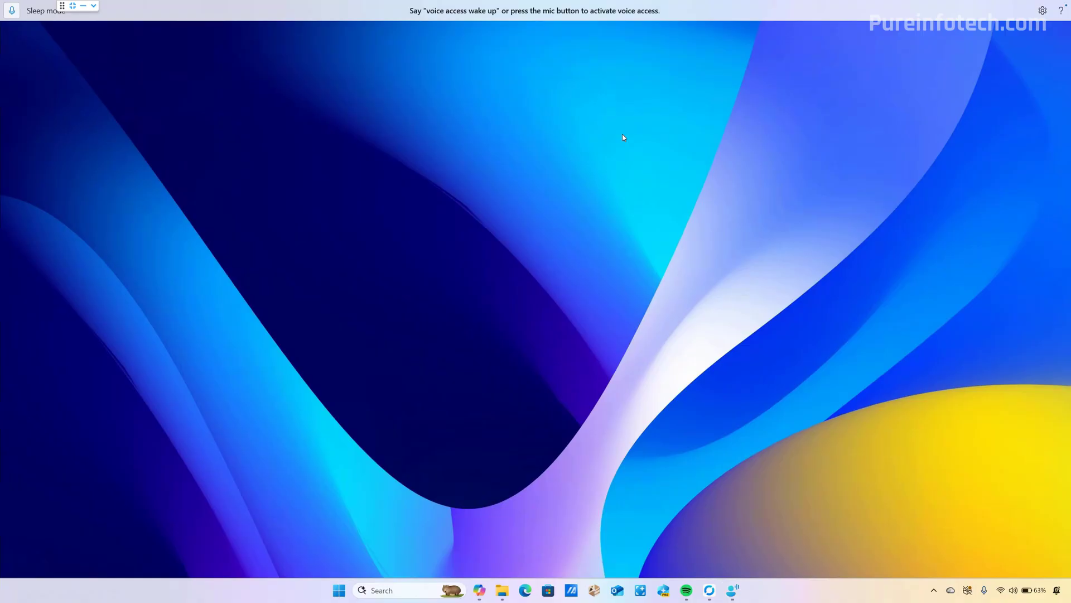
click(1042, 10)
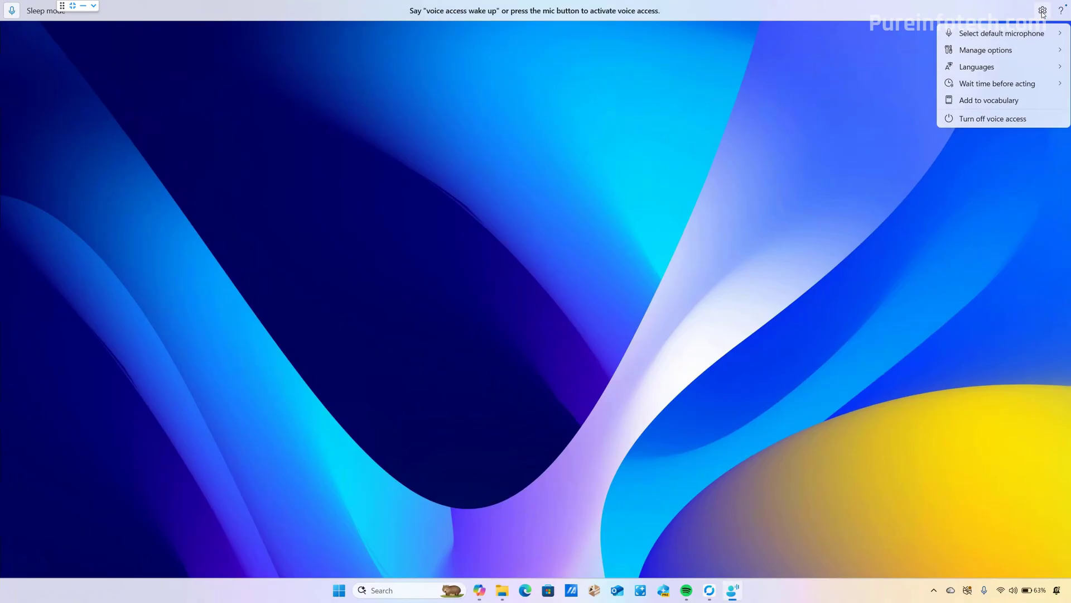
click(997, 84)
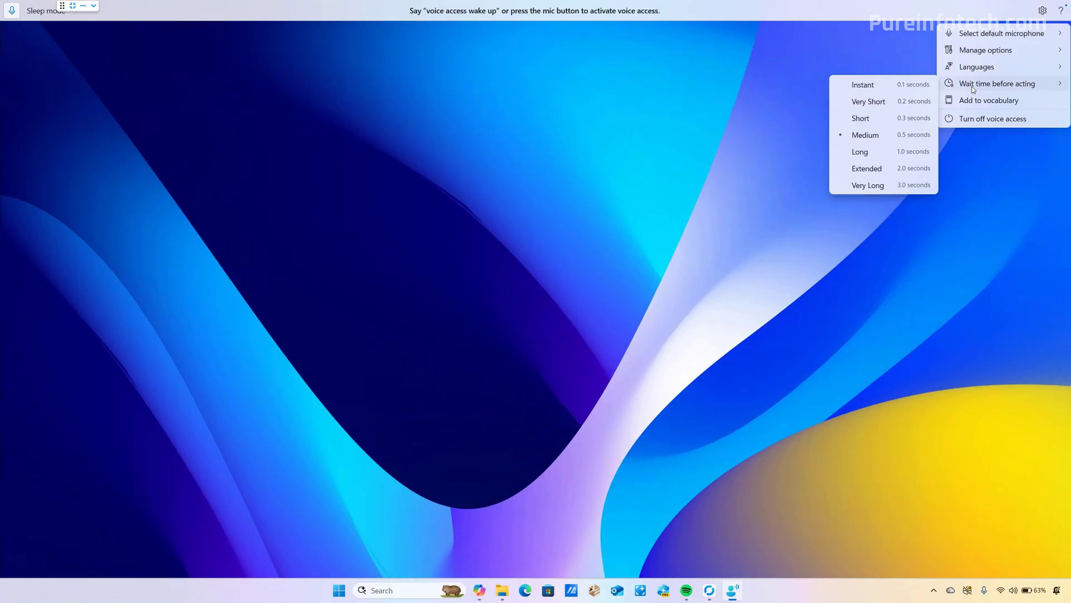
mouse_move(957, 95)
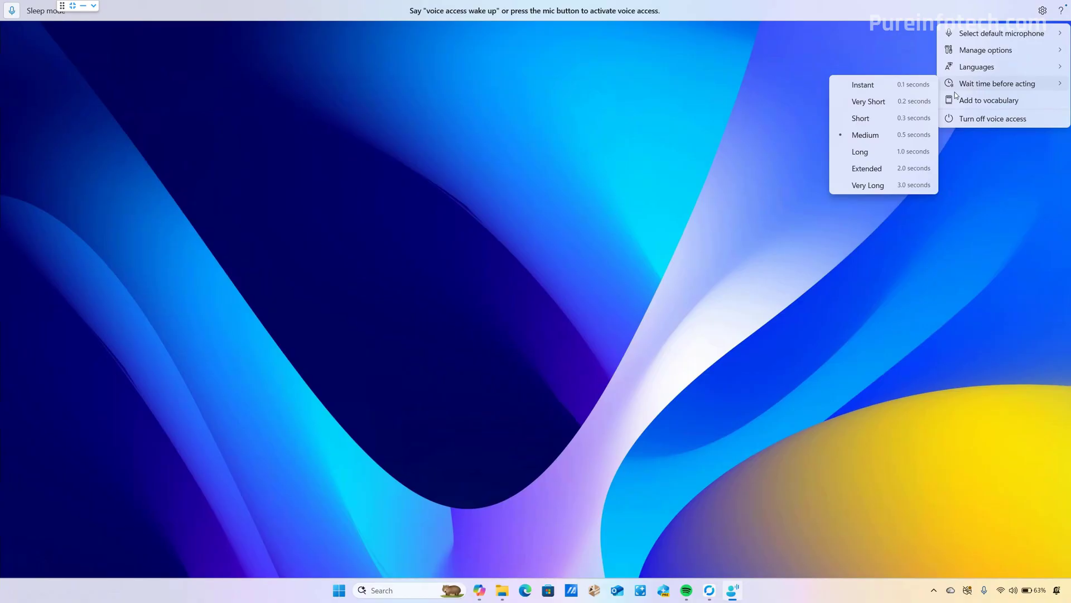
mouse_move(868, 101)
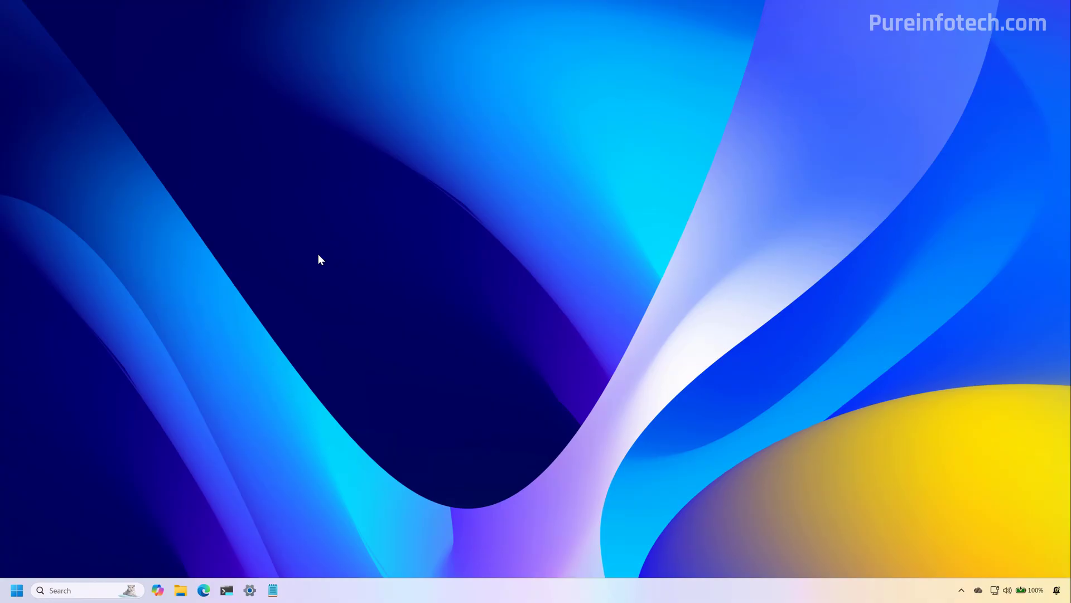
- Inspect the 'UAC: Configure type of Admin Approval Mode' policy under Security Options and view its mode dropdown
text(gr)
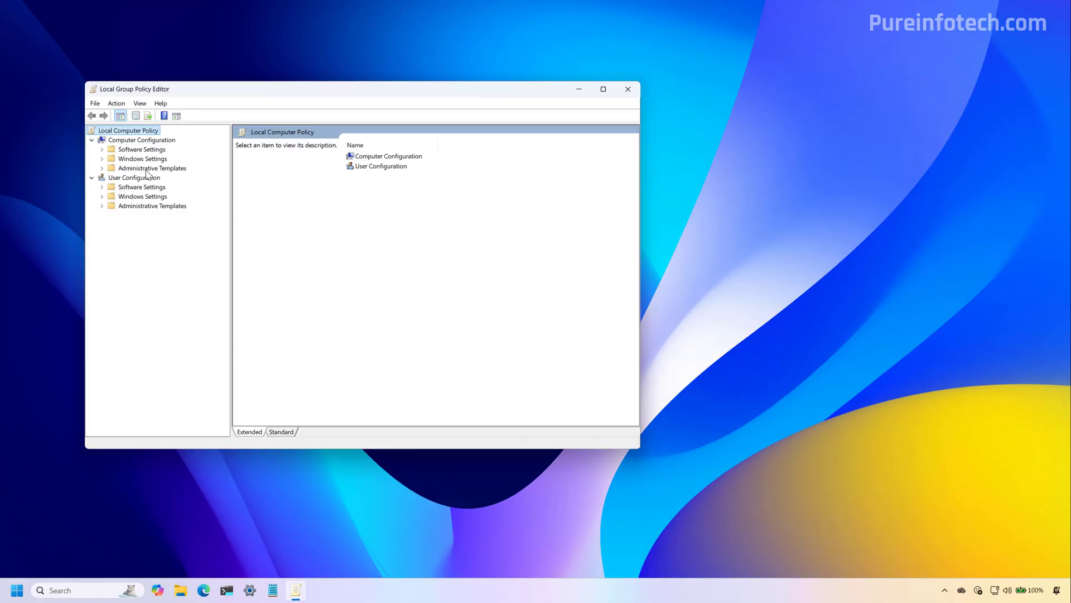
mouse_move(147, 162)
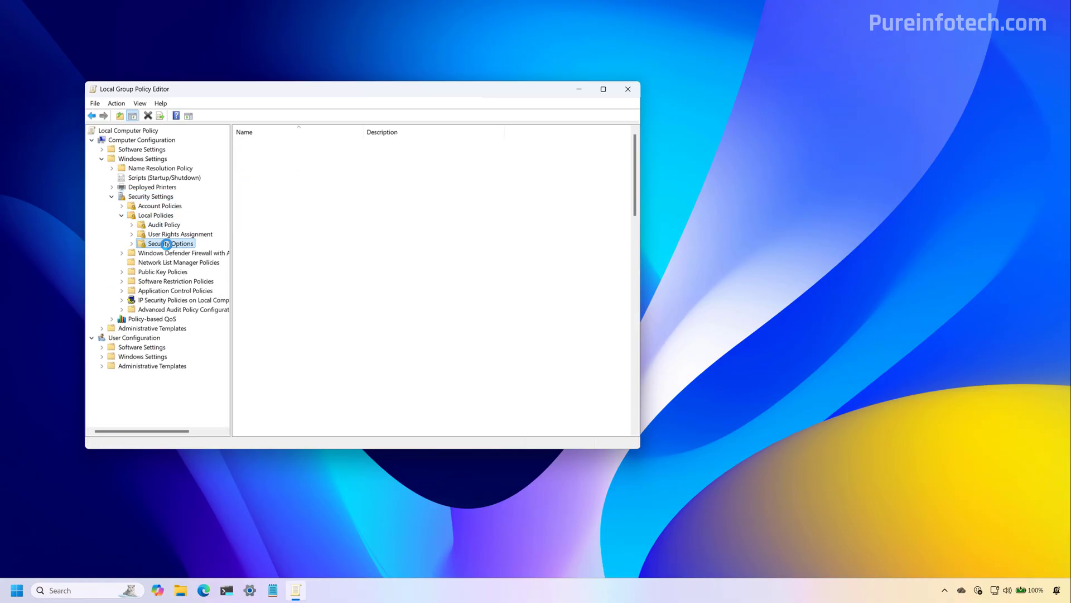
click(170, 244)
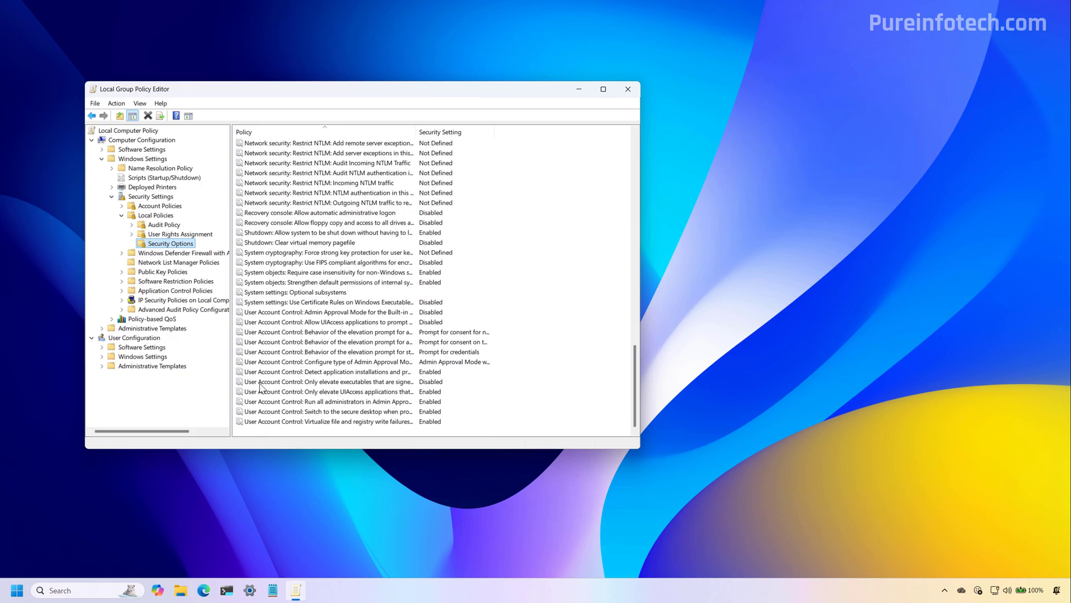
click(331, 361)
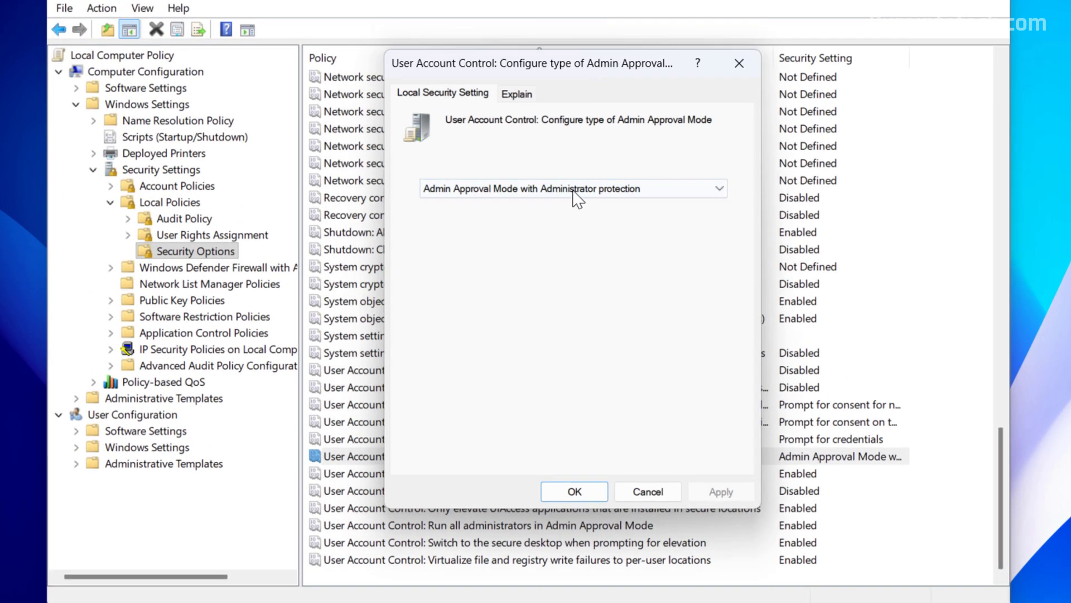
click(573, 188)
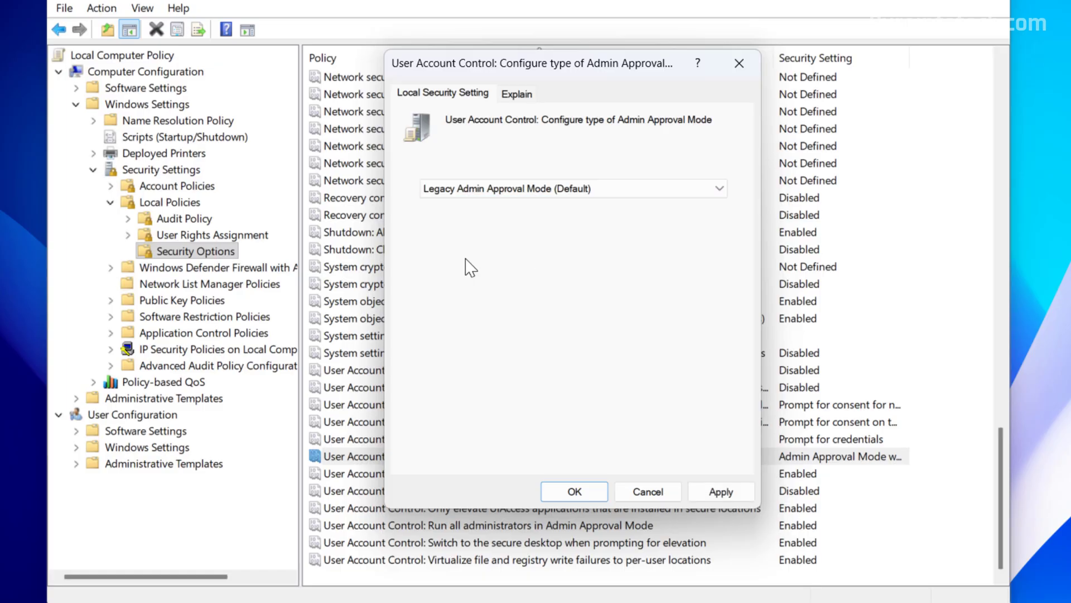
mouse_move(588, 199)
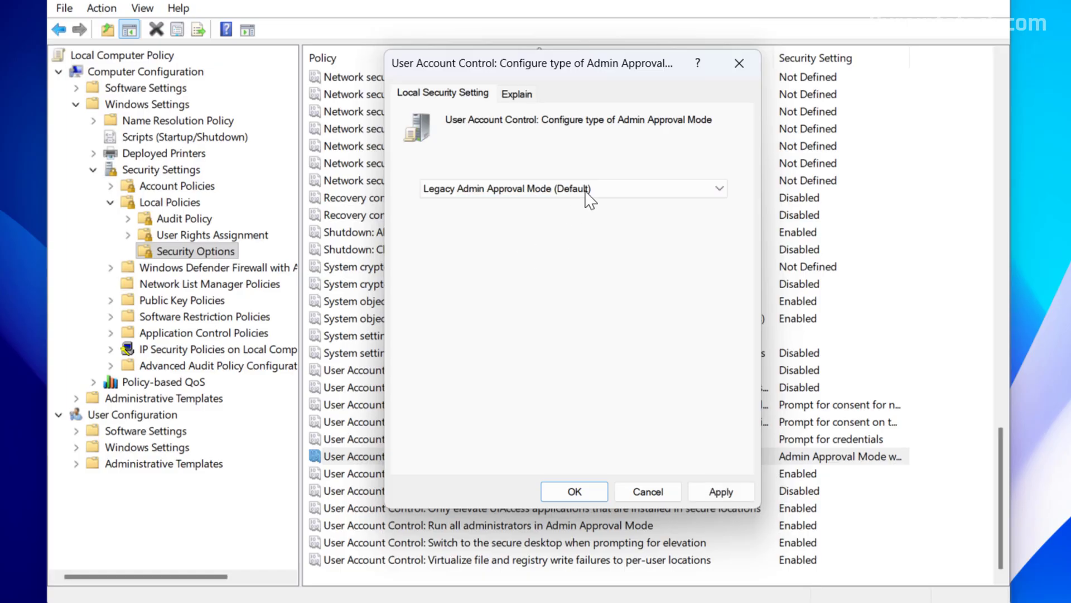
click(573, 188)
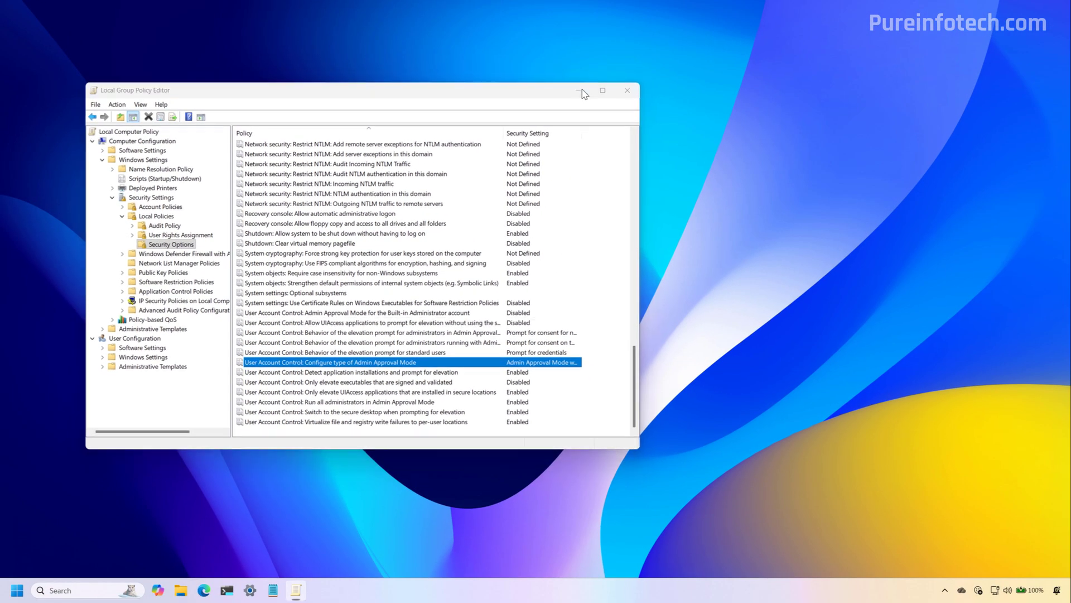
- Launch Terminal as administrator and allow changes in the Windows Security protection prompt
click(626, 90)
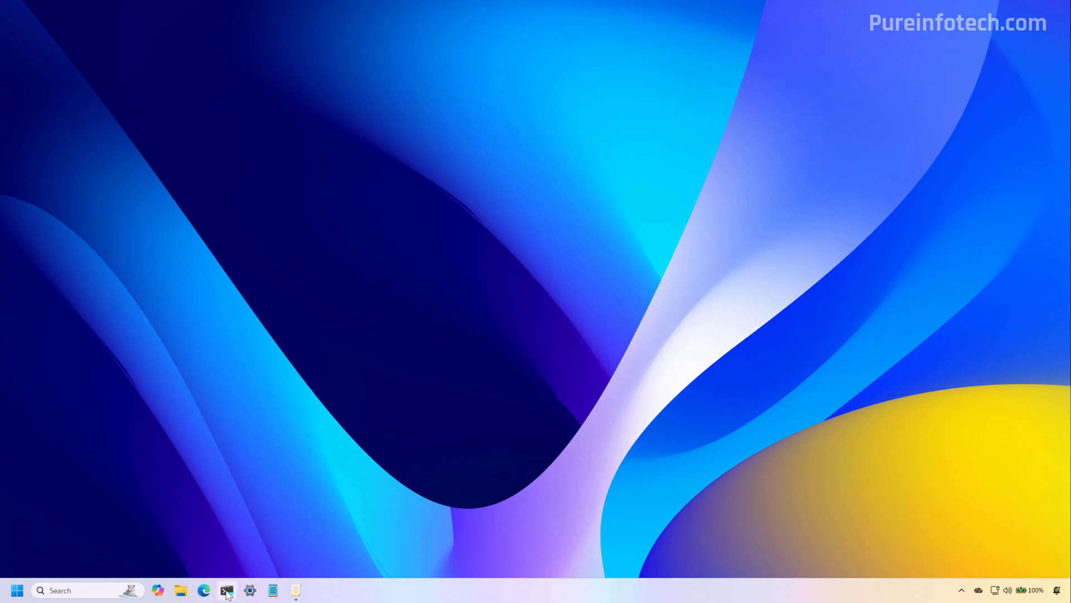
click(227, 589)
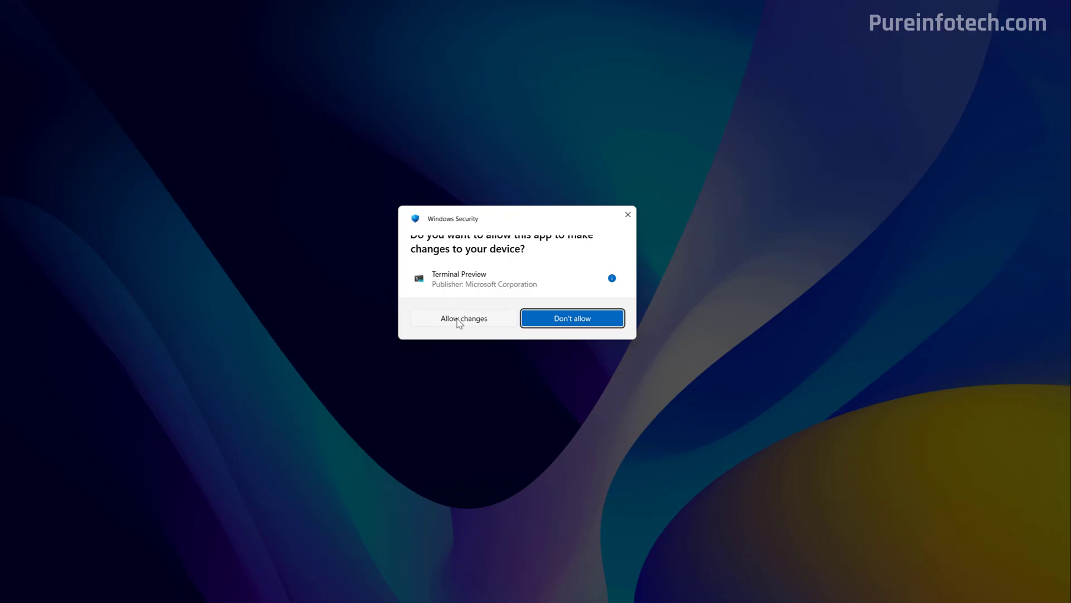
click(463, 318)
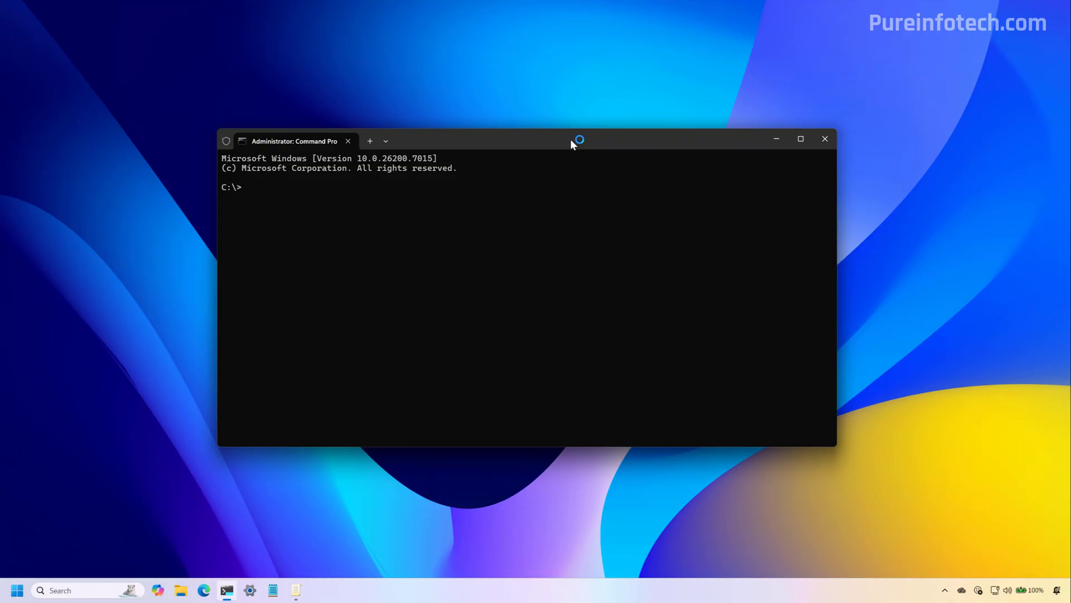
click(823, 138)
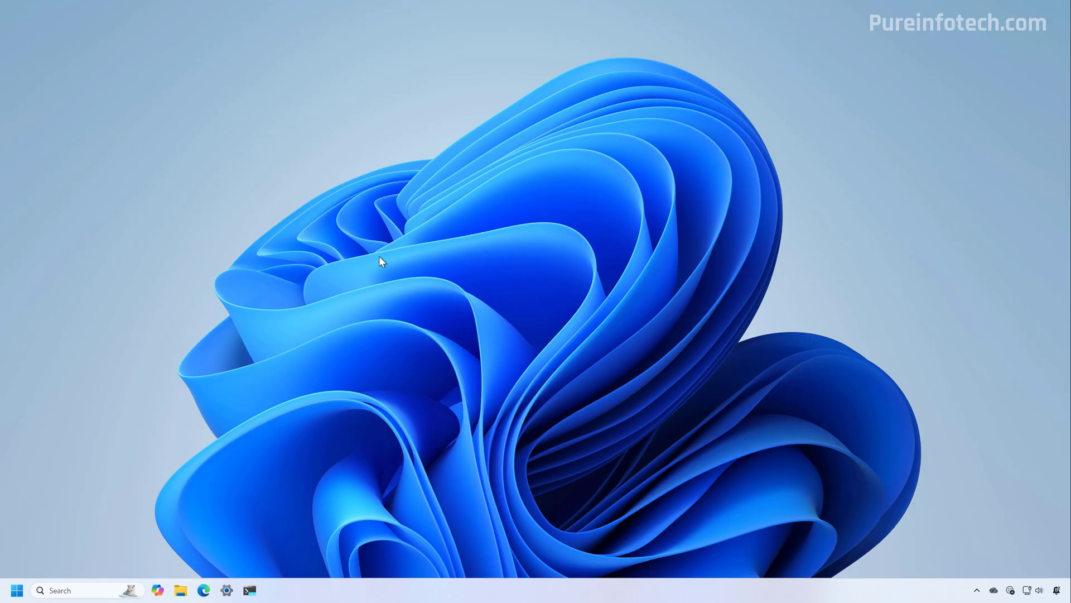
mouse_move(249, 589)
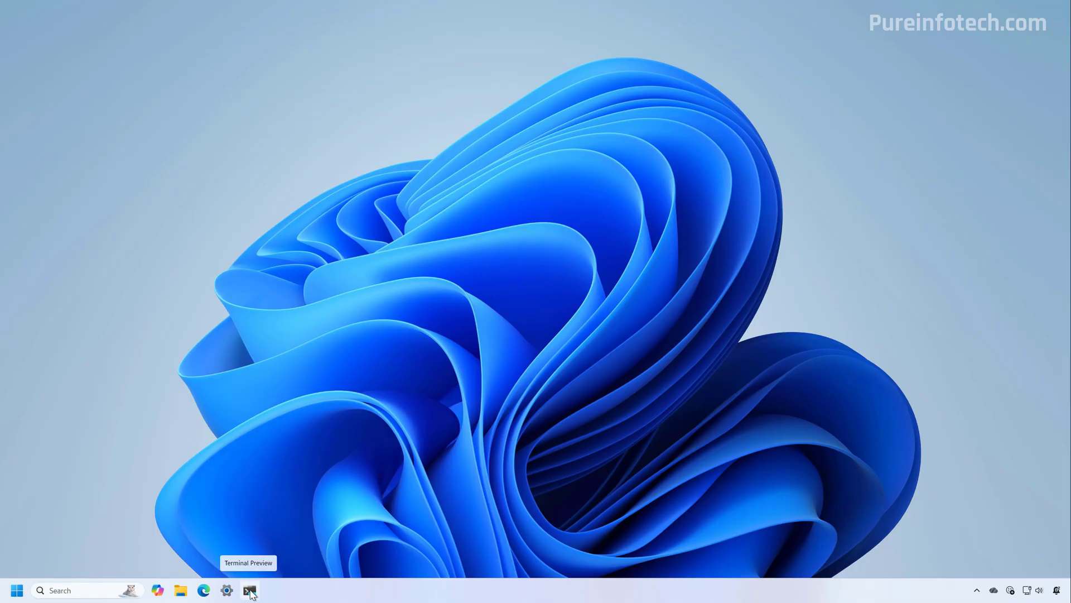
- Set 'UAC: Configure type of Admin Approval Mode' to Admin Approval Mode with Administrator protection and apply it
click(249, 589)
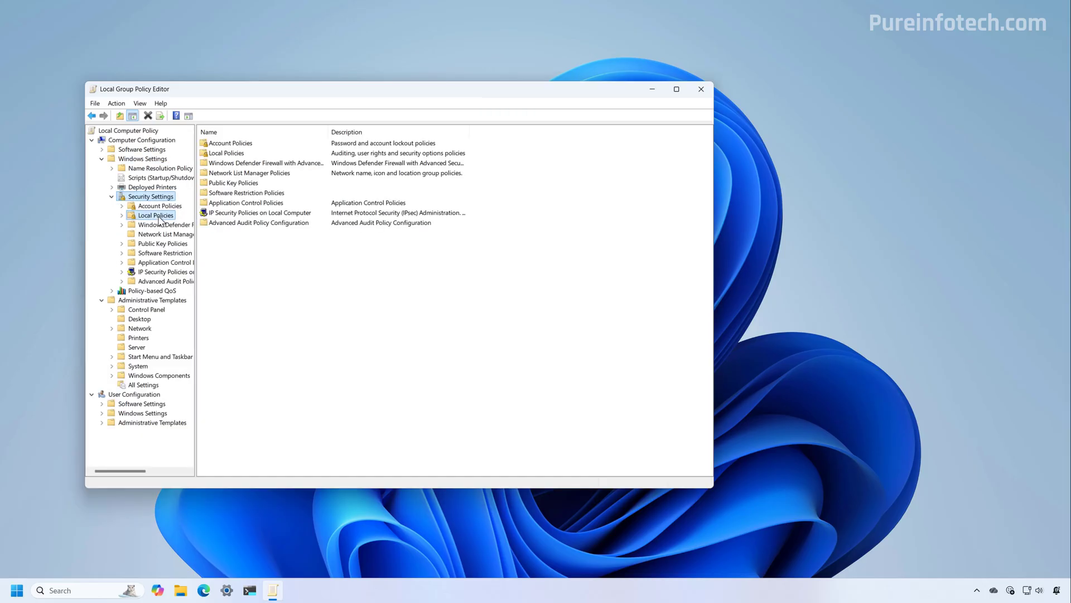
click(168, 243)
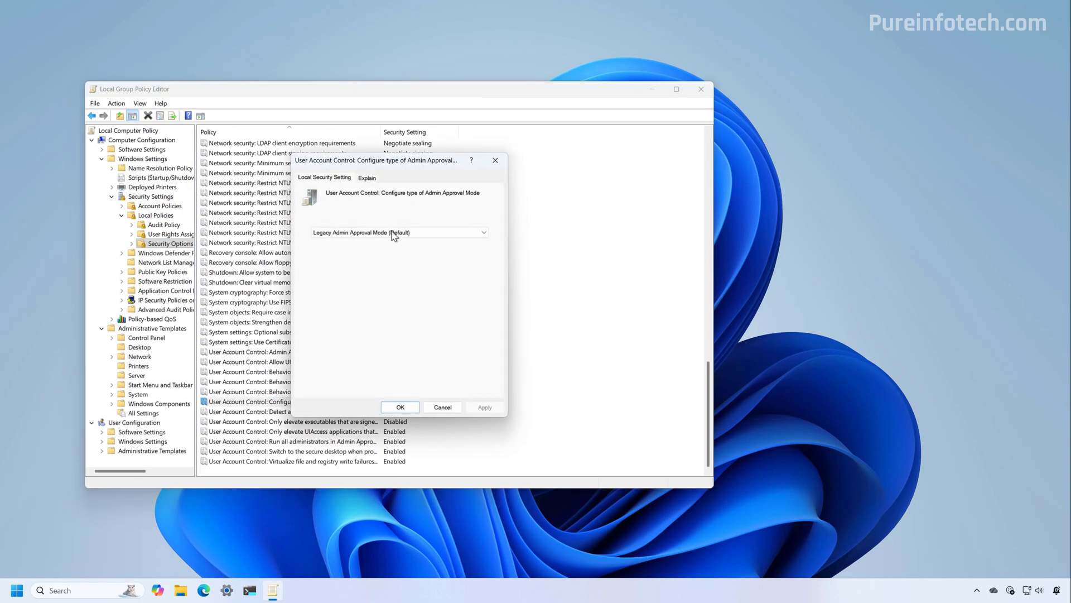
click(399, 233)
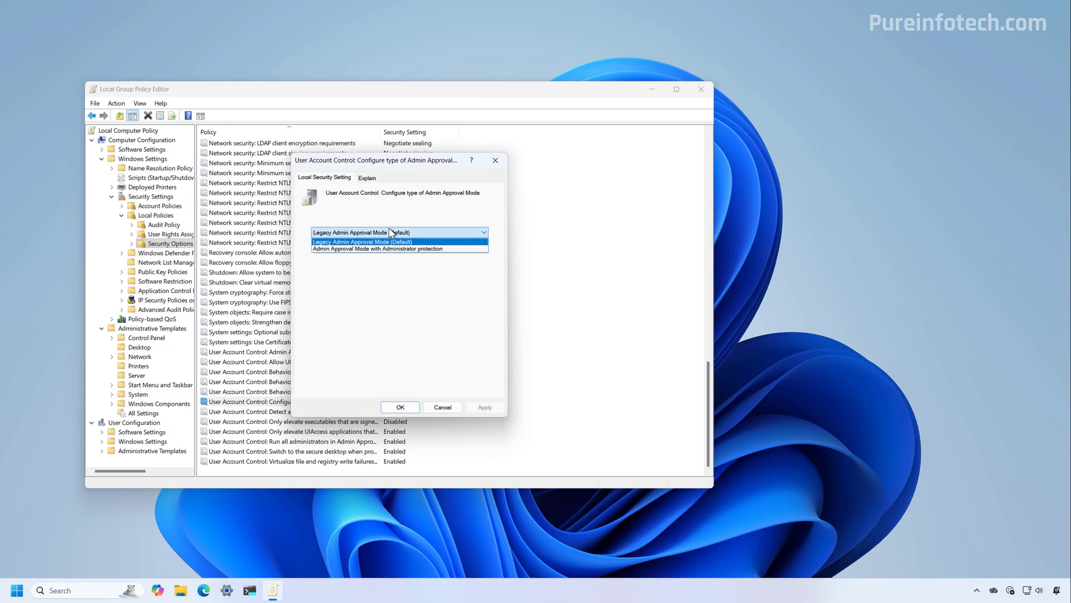
click(378, 247)
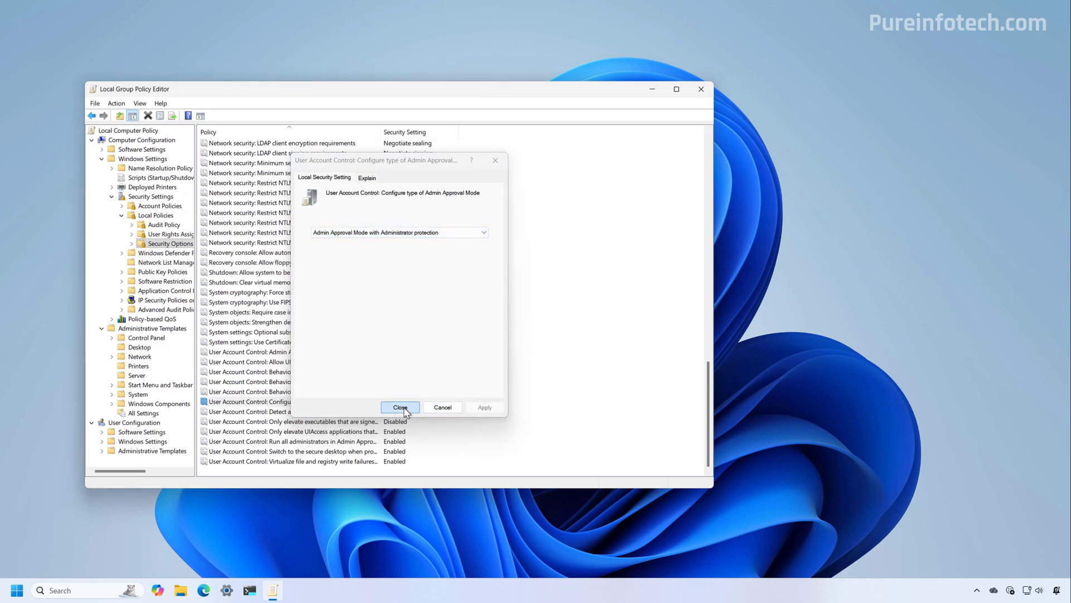
click(401, 406)
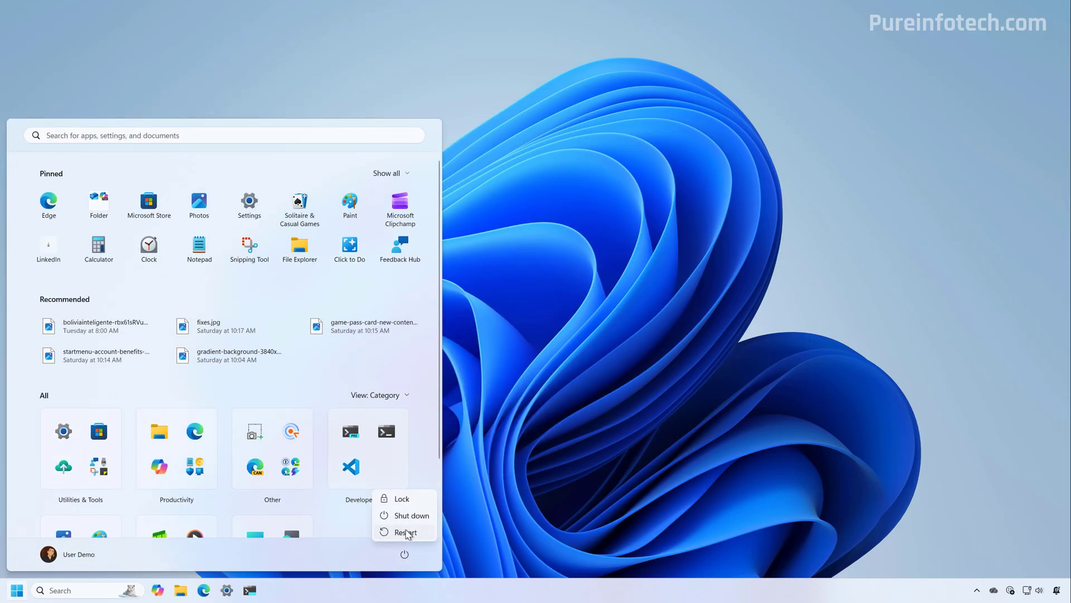
- Restart the computer from the Start menu's power options
click(404, 531)
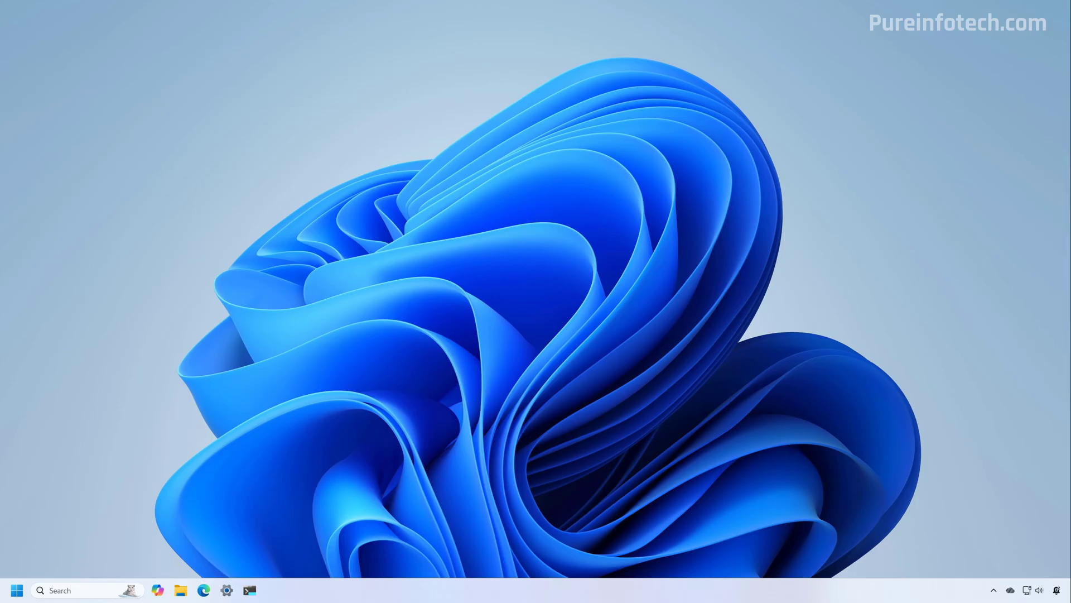
mouse_move(354, 388)
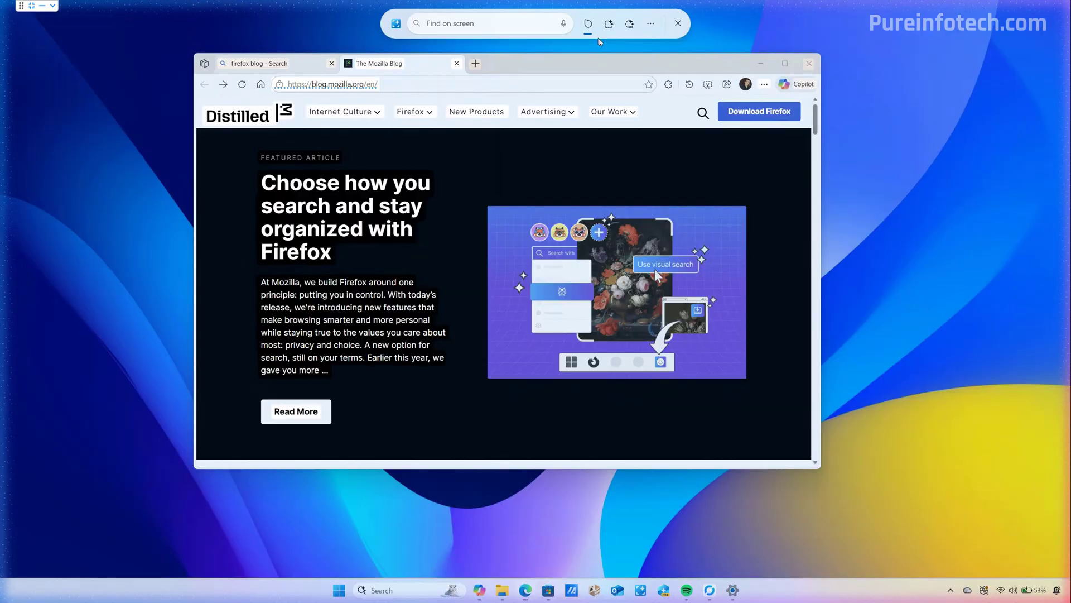
mouse_move(590, 31)
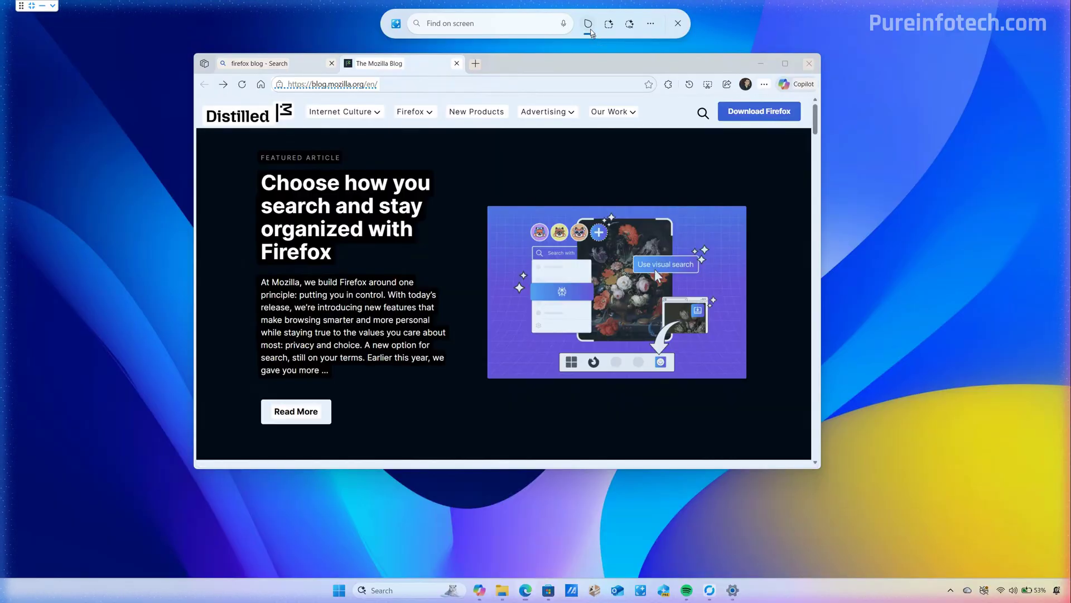
mouse_move(610, 23)
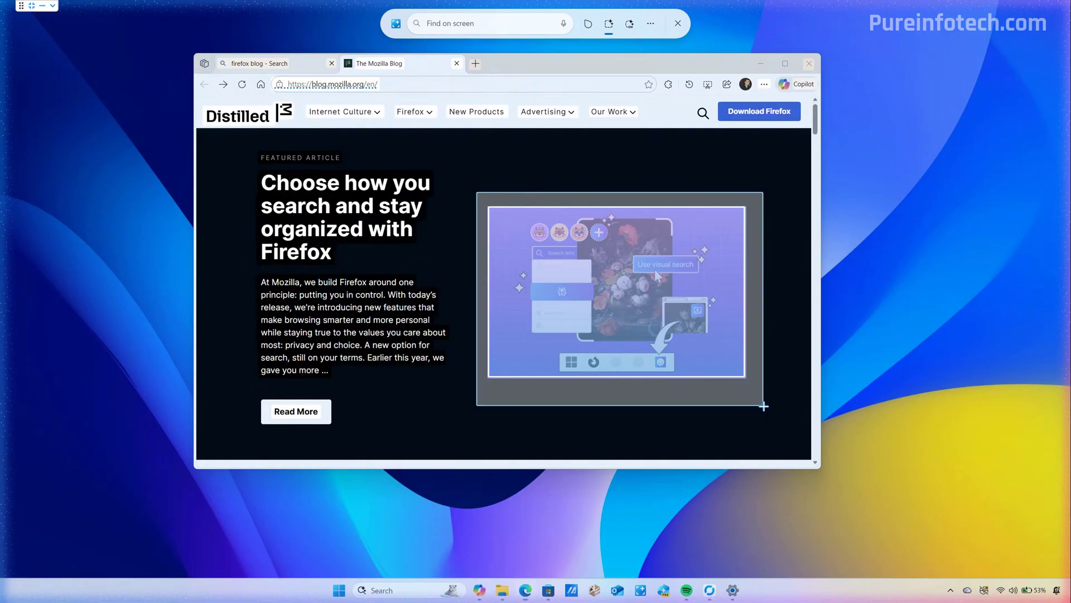
- Show Click to Do actions for the article image, with Open with listing Photos, Snipping Tool and Paint
right_click(614, 290)
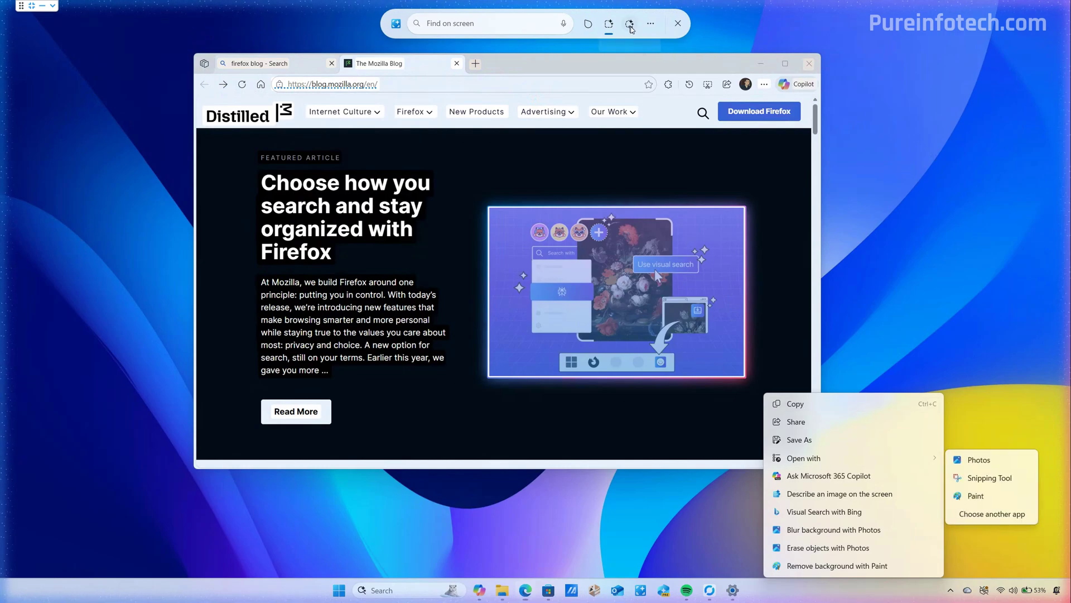
mouse_move(630, 24)
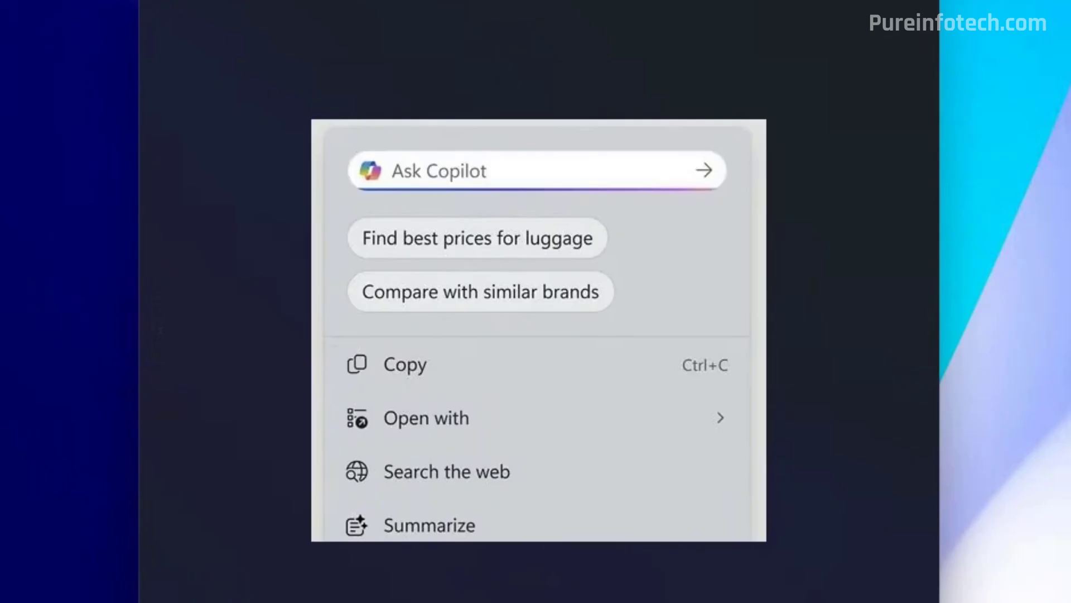
mouse_move(499, 215)
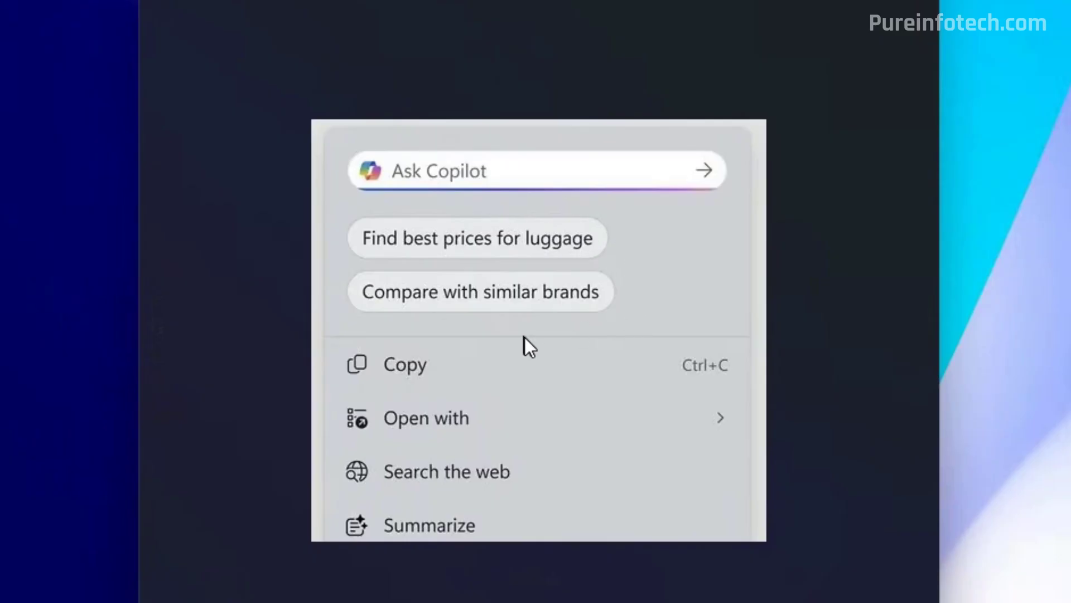
mouse_move(614, 294)
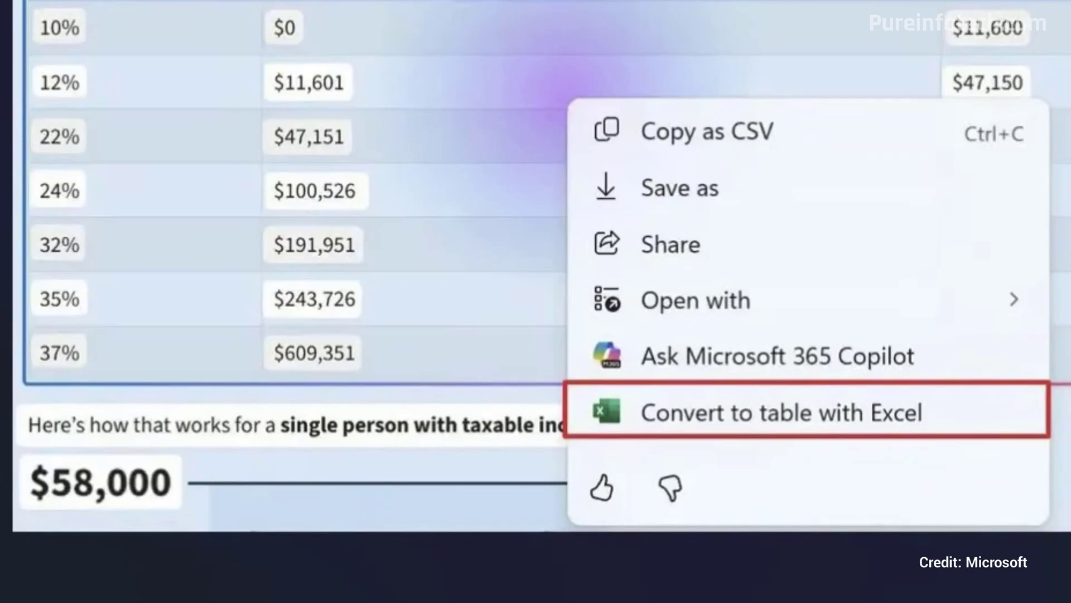
mouse_move(734, 427)
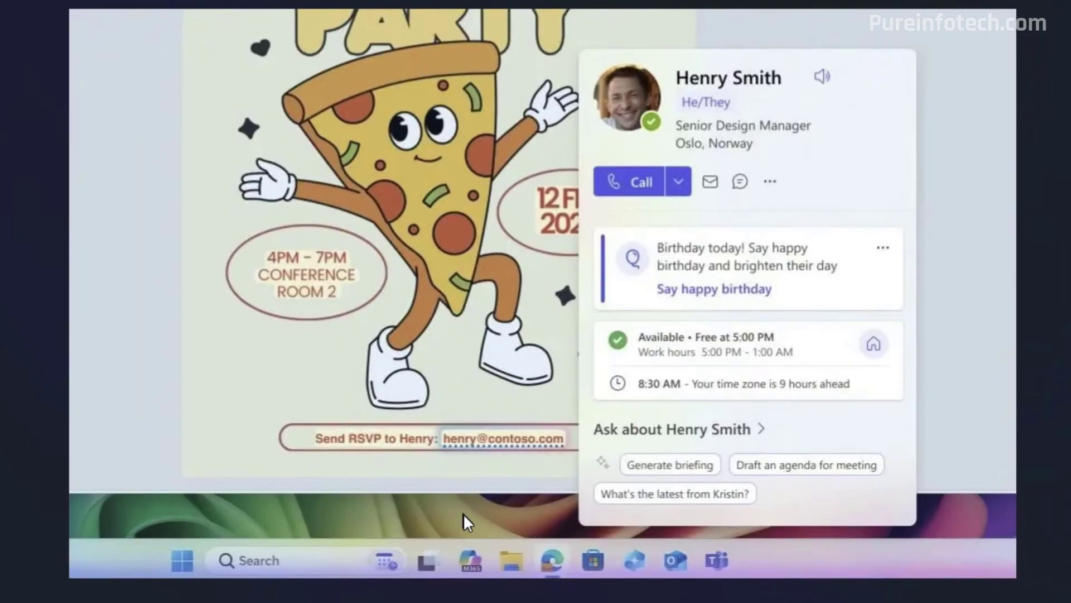
mouse_move(485, 505)
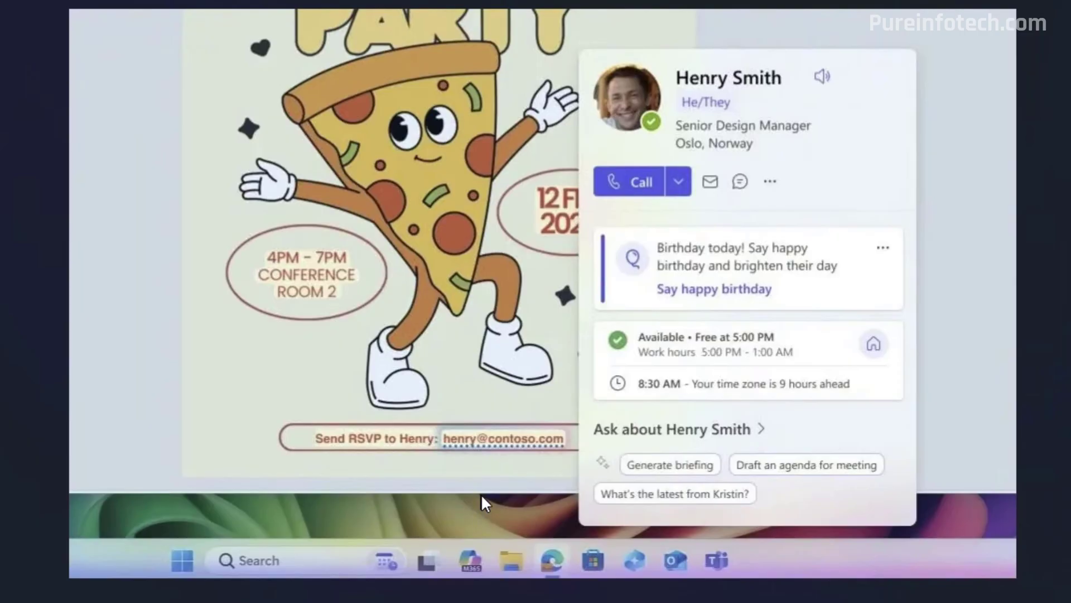
mouse_move(468, 479)
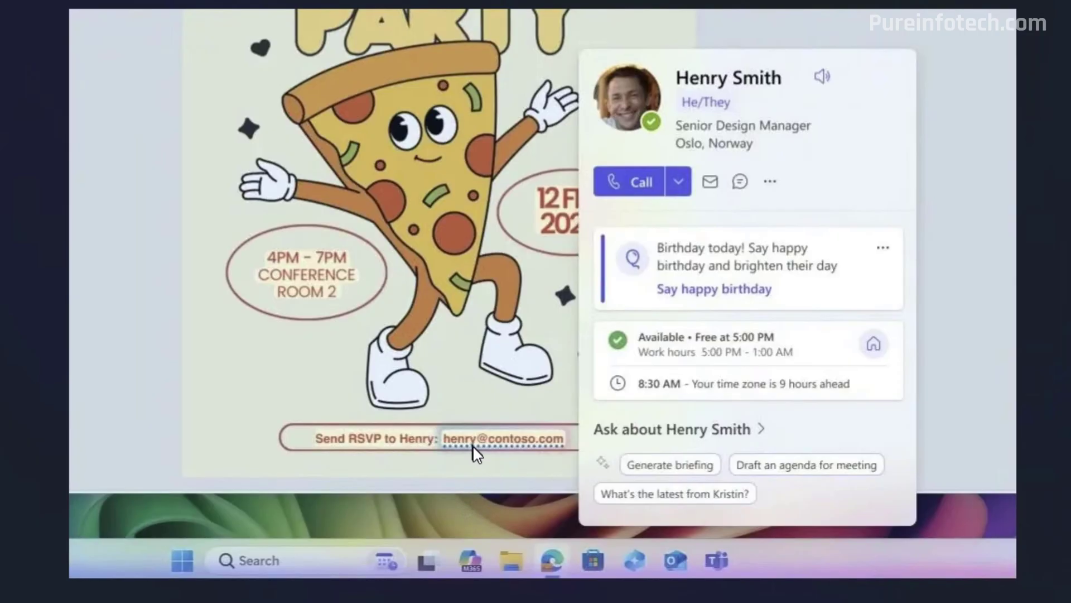
mouse_move(880, 149)
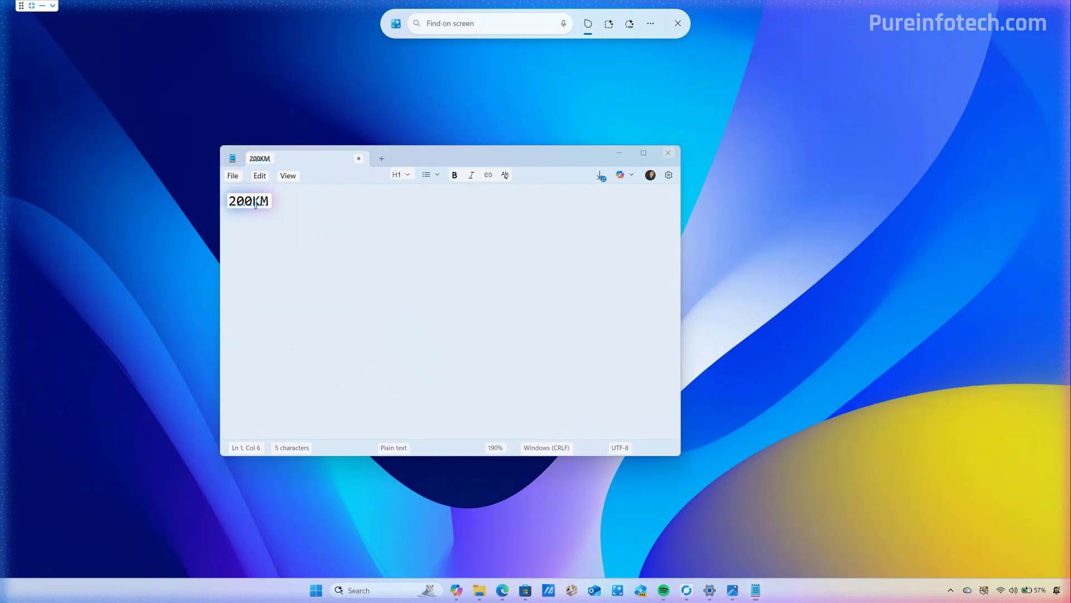
- Show Click to Do conversions of the 200KM text into miles and feet
right_click(249, 199)
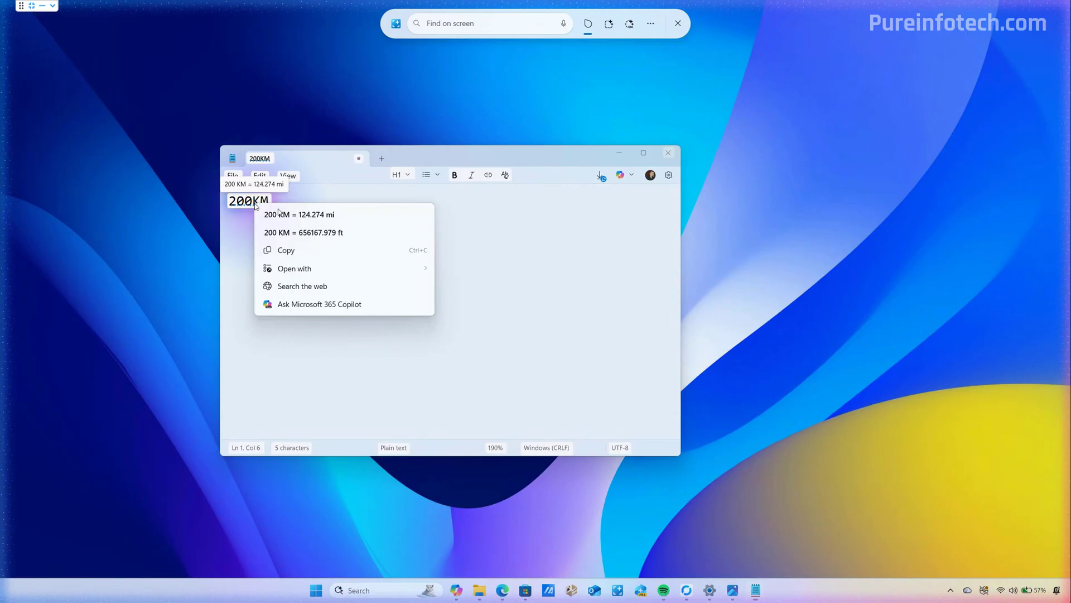
mouse_move(369, 232)
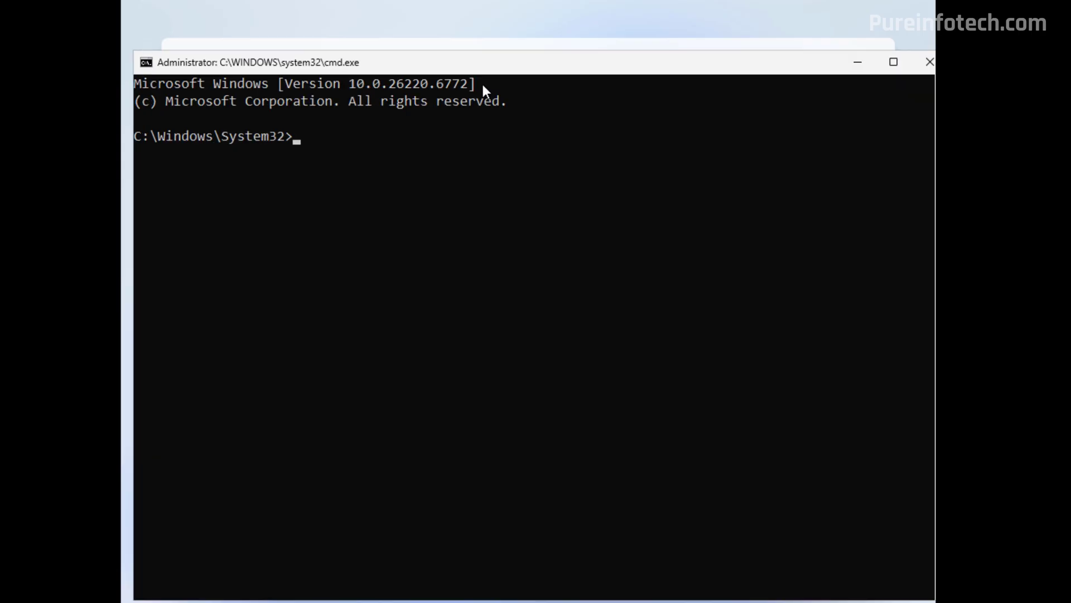
- Run SetDefaultUserFolder.cmd Pureinfotech from the oobe directory to set the default user folder name
text(cd oobe)
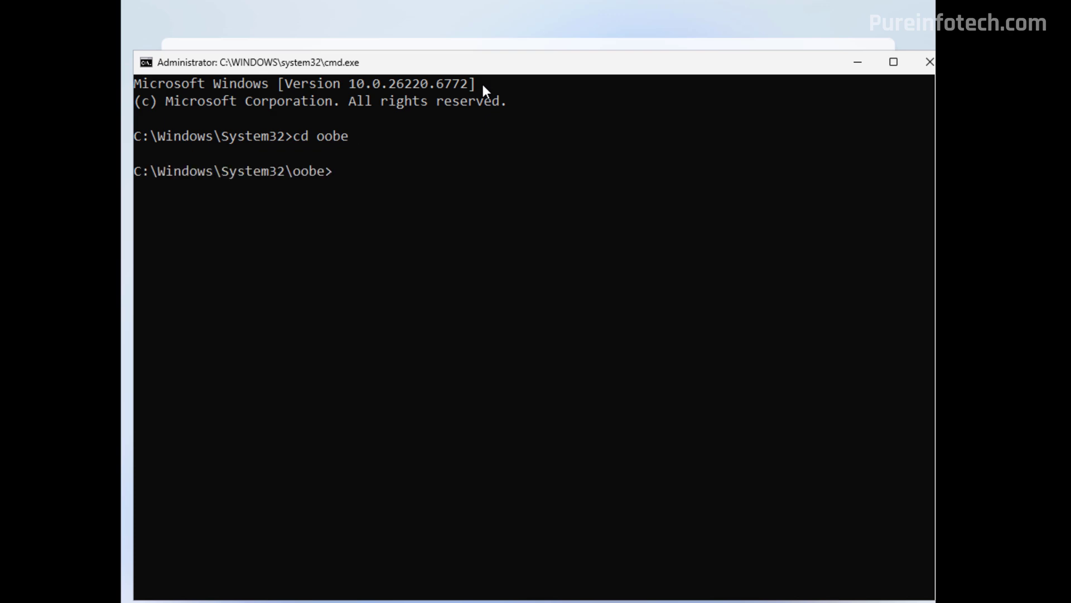
text(SetDefaultUser)
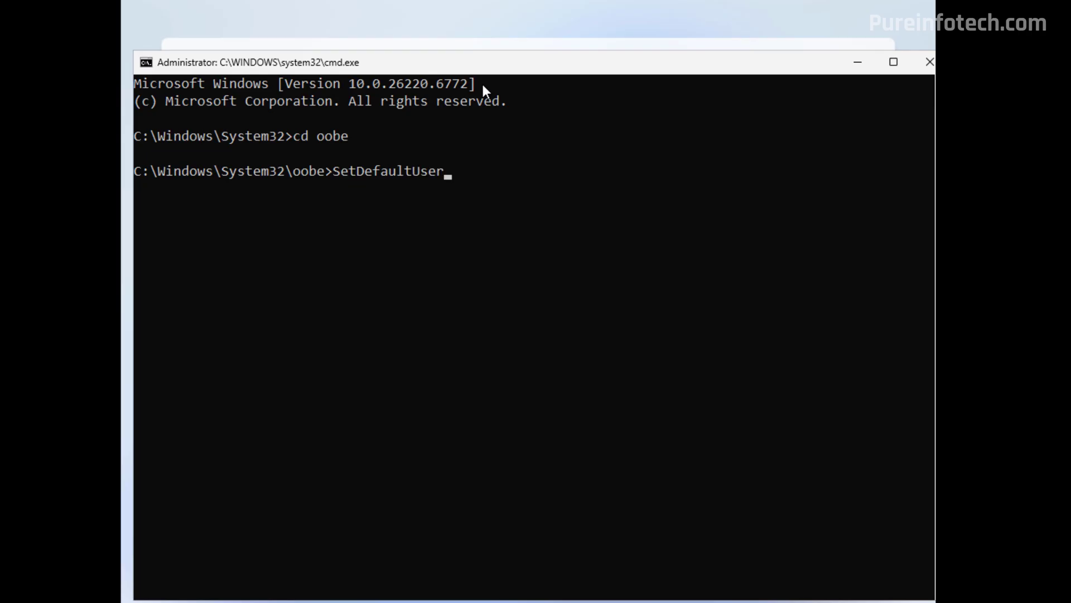
text(Folder.cmd)
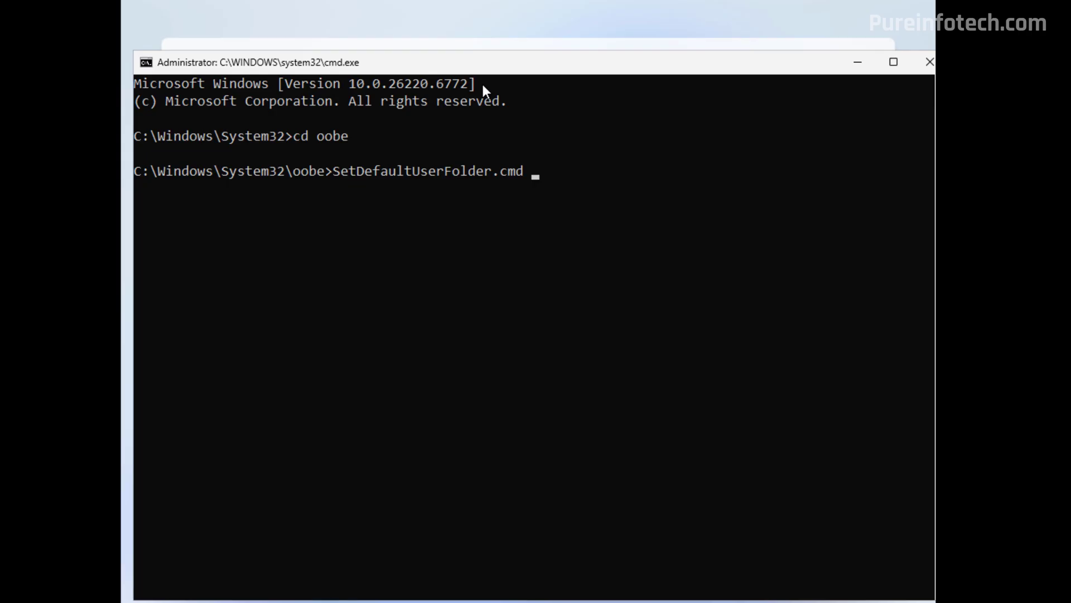
text(Put)
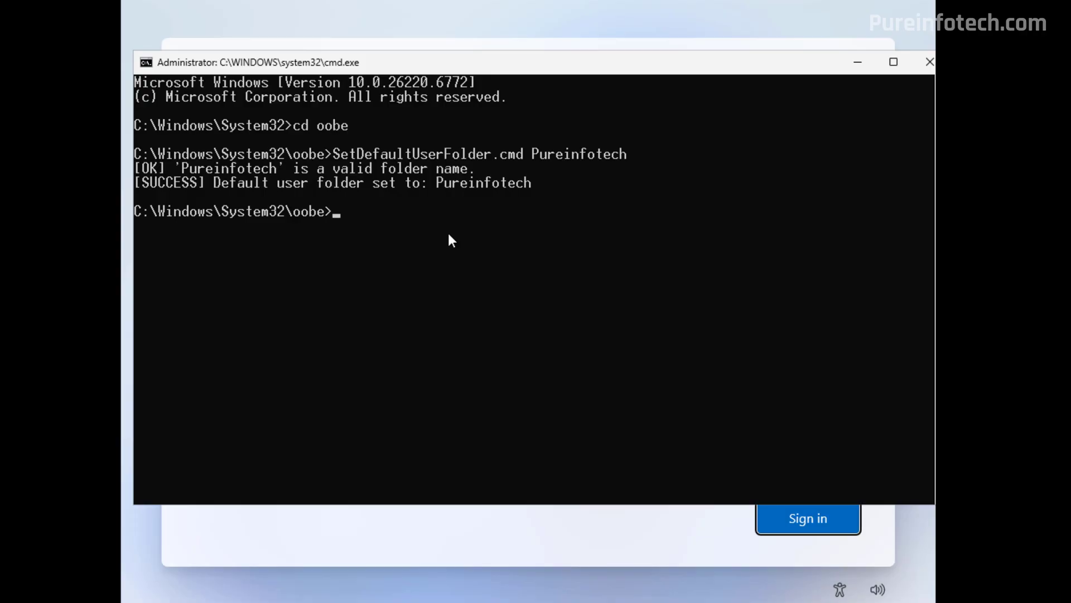
mouse_move(567, 197)
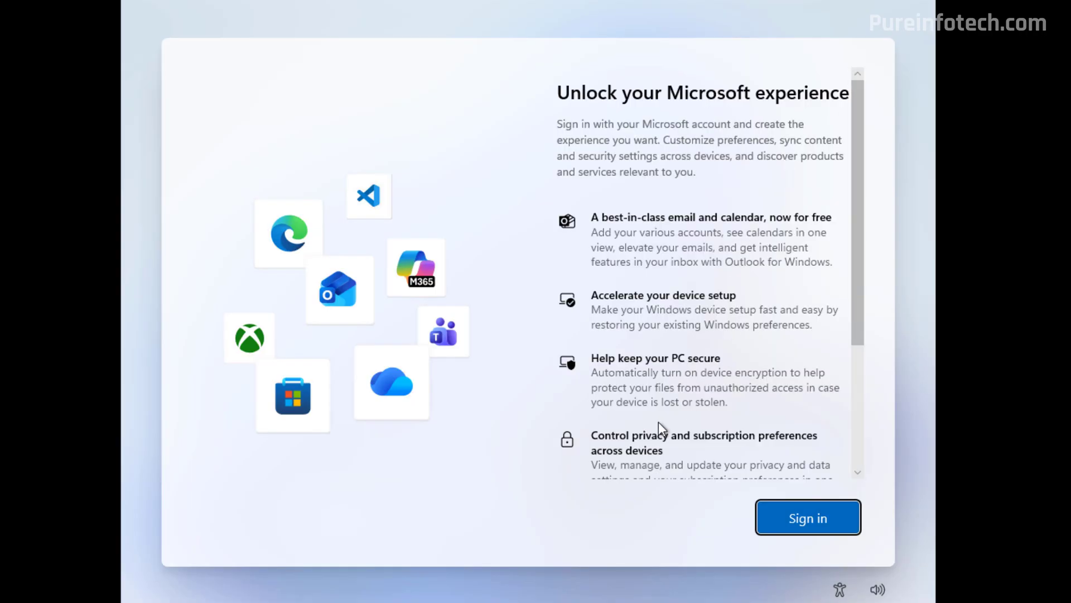
mouse_move(696, 543)
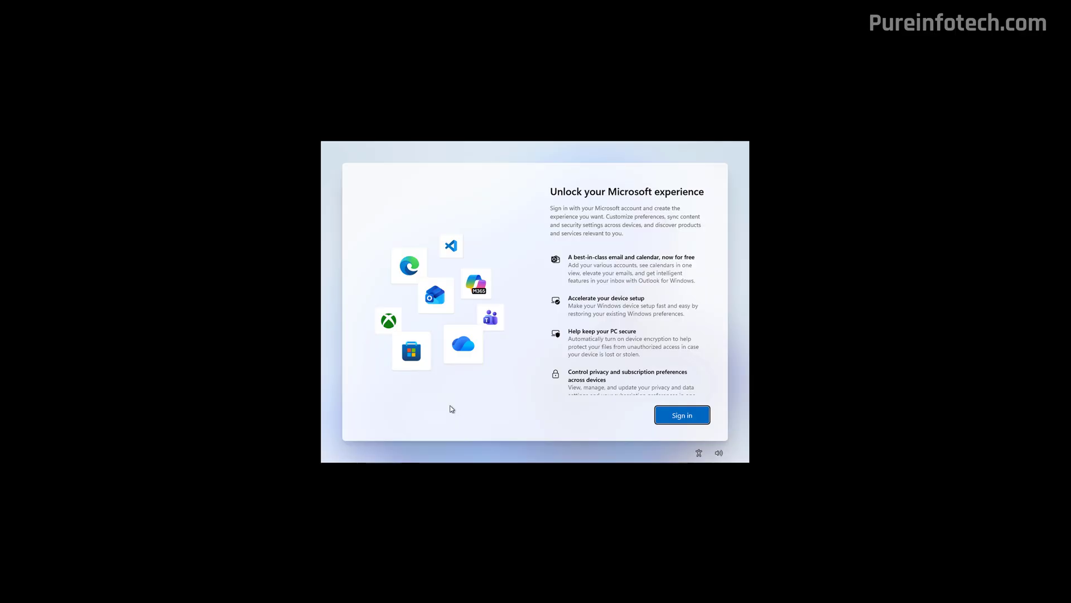
mouse_move(483, 408)
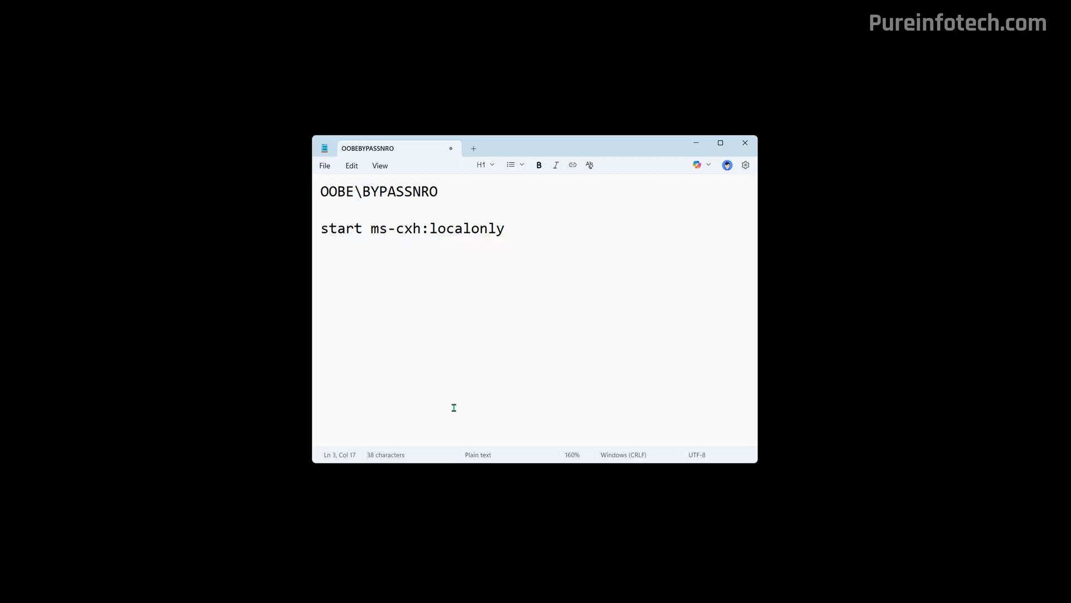
- Switch to the Notepad notes listing OOBE\BYPASSNRO and start ms-cxh:localonly
click(457, 228)
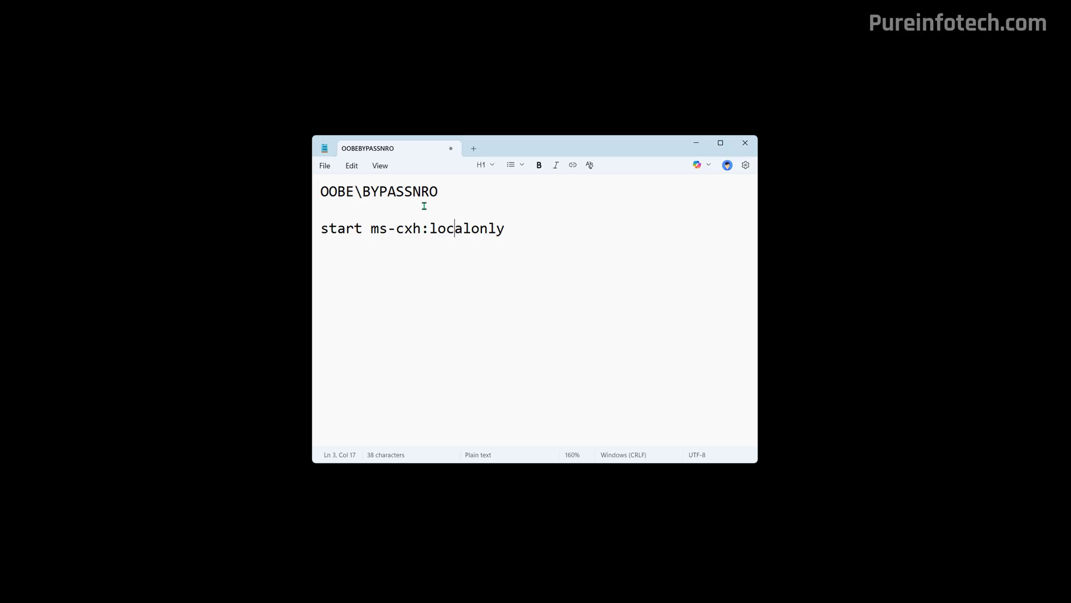
mouse_move(419, 247)
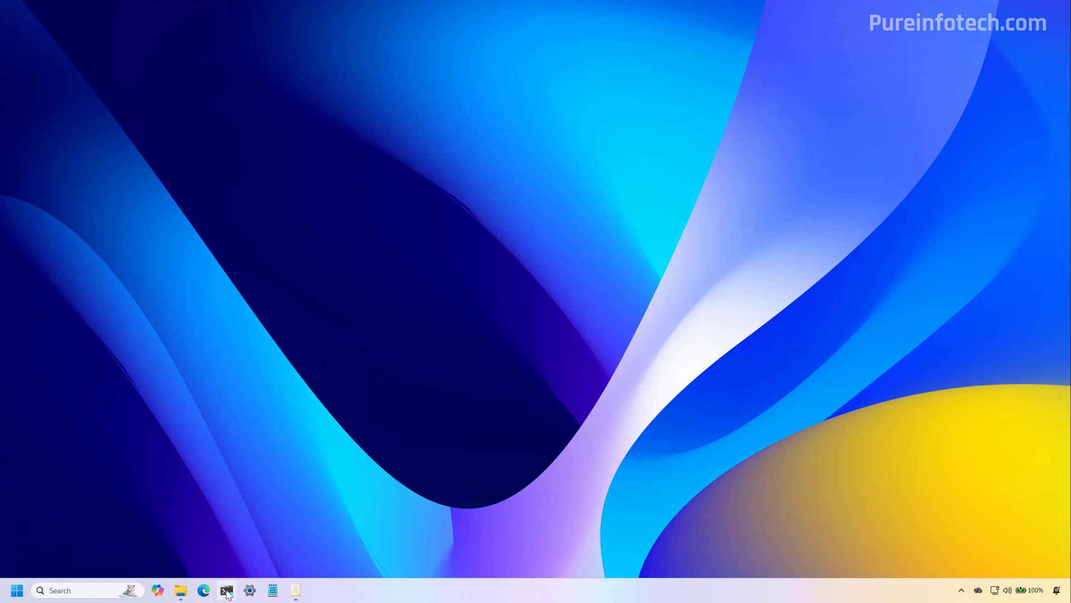
- Keep the emoji tray icon shown While typing in Taskbar settings and view the emoji, GIFs and symbols panel
click(226, 589)
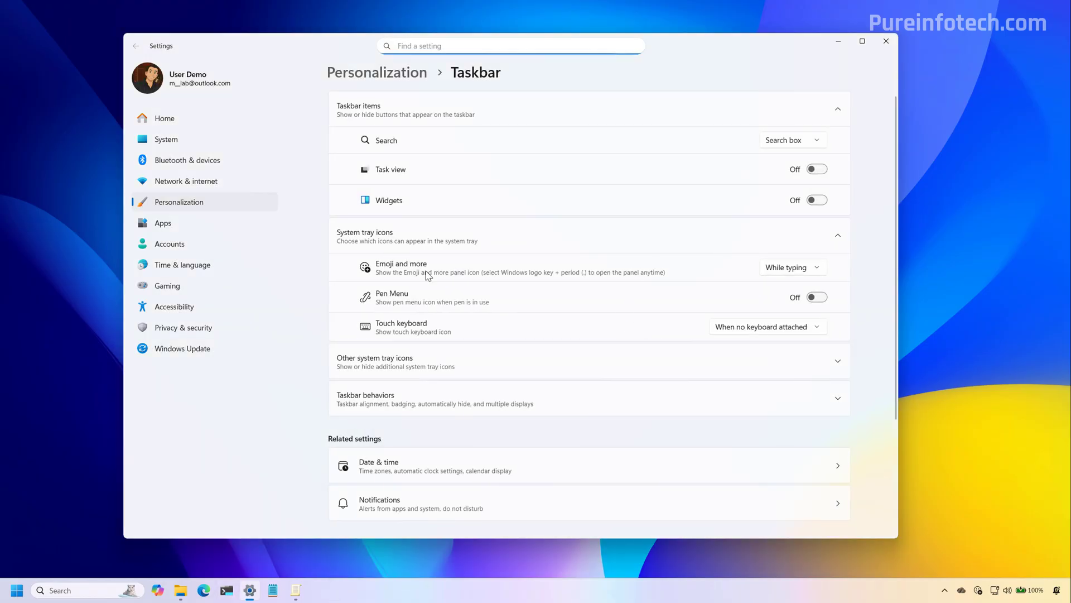
click(793, 266)
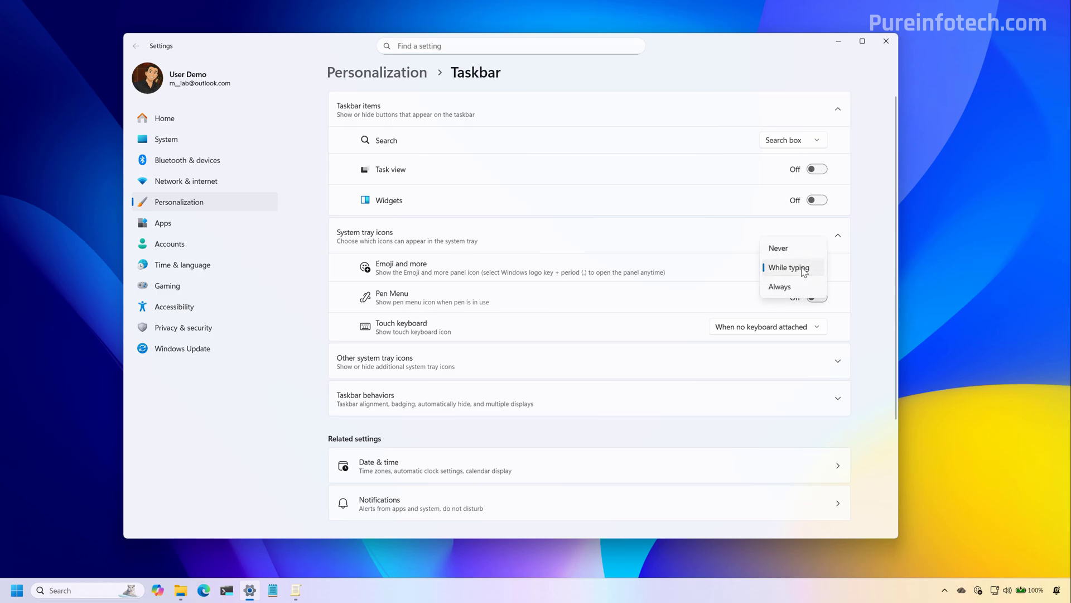
click(779, 287)
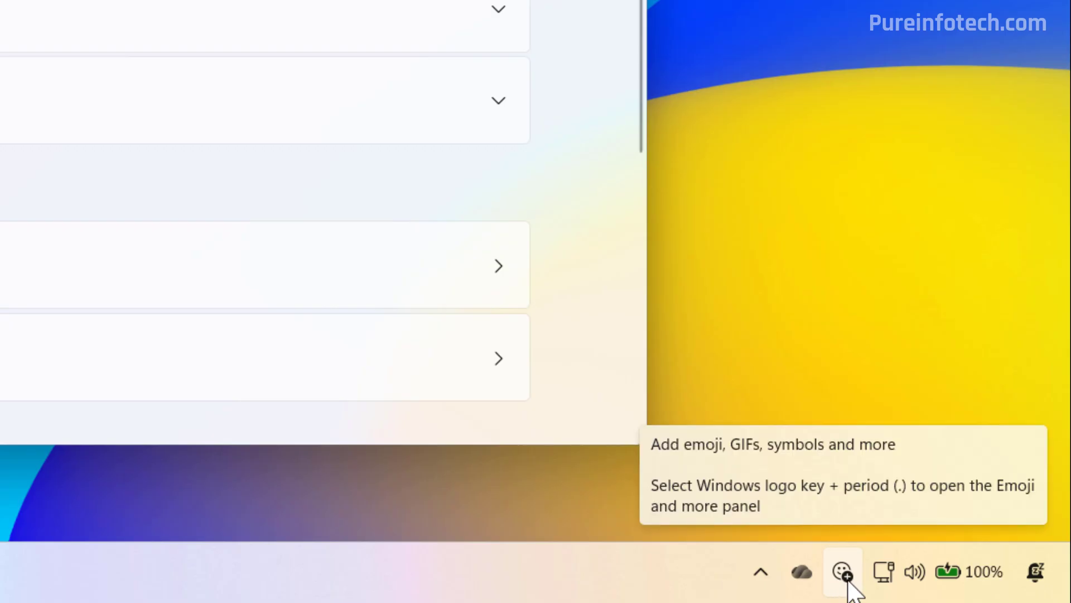
click(842, 571)
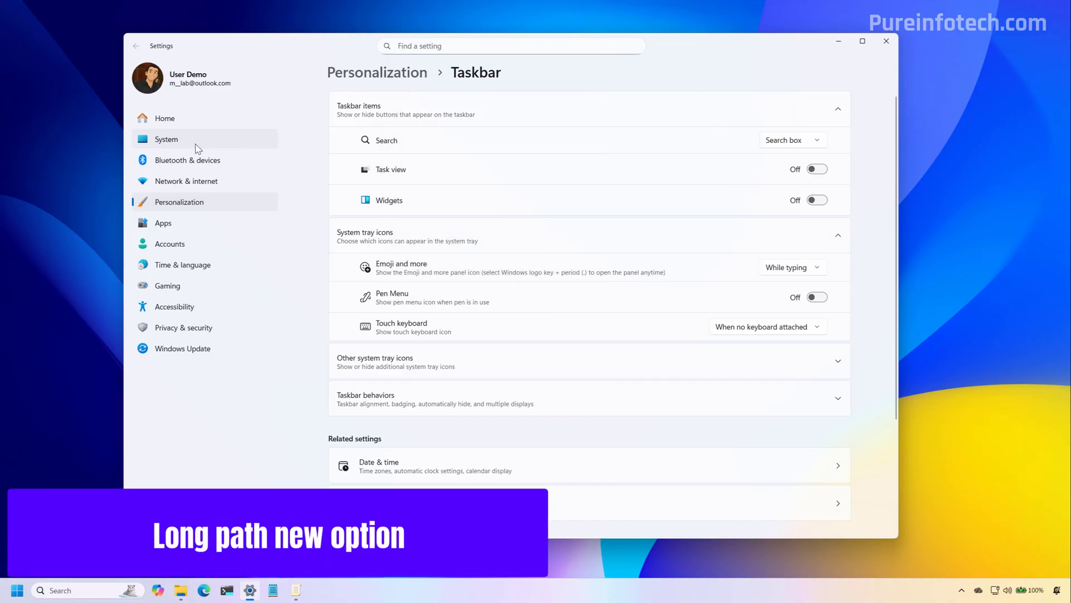
- View System > Advanced with Enable long paths turned On, then close Settings
click(166, 139)
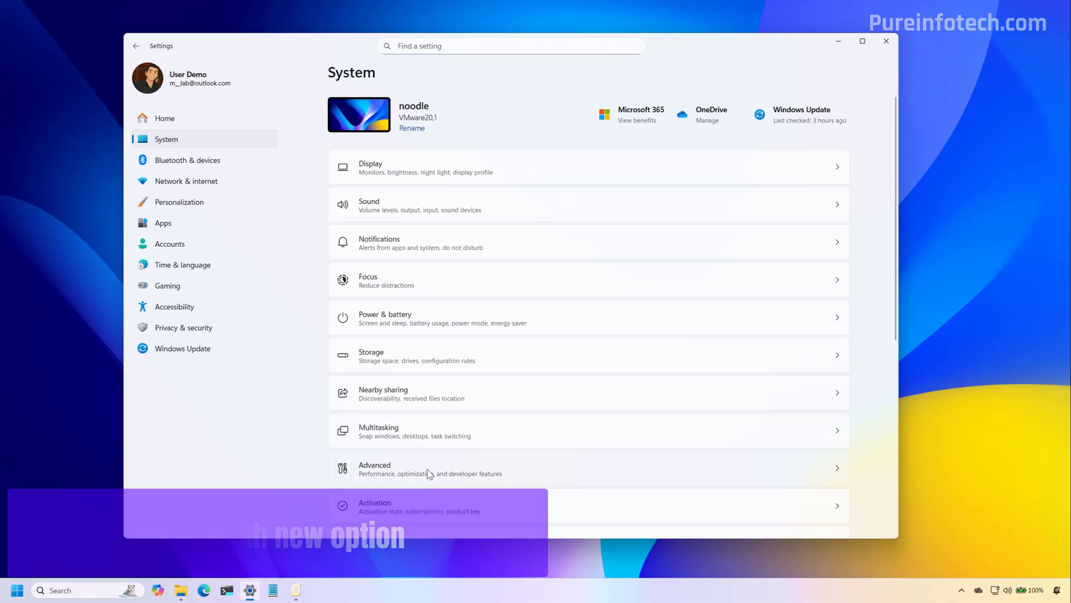
click(375, 469)
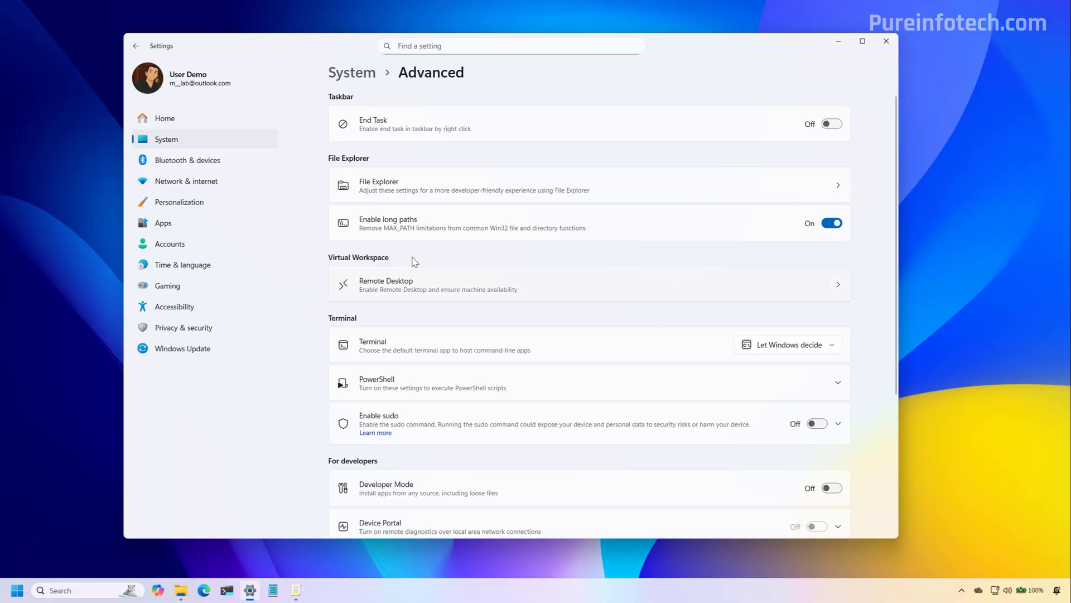
mouse_move(400, 231)
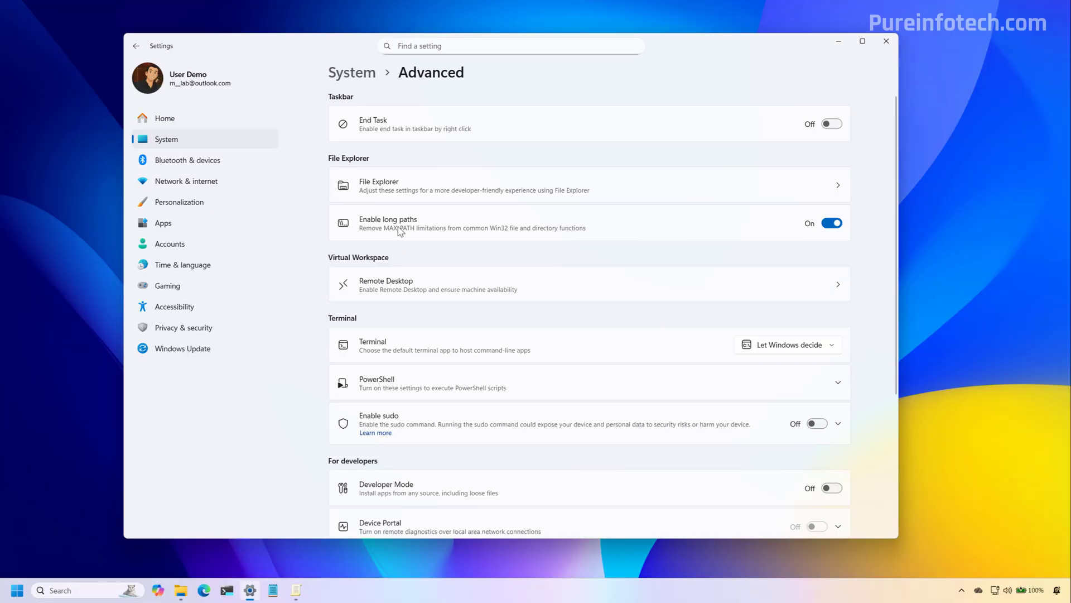
mouse_move(494, 239)
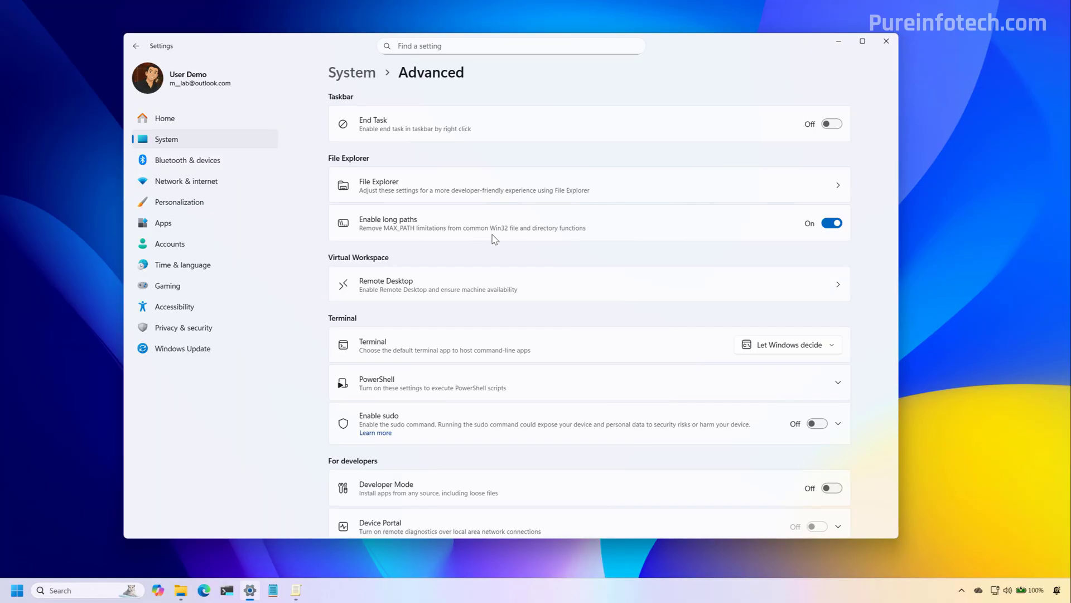
click(887, 41)
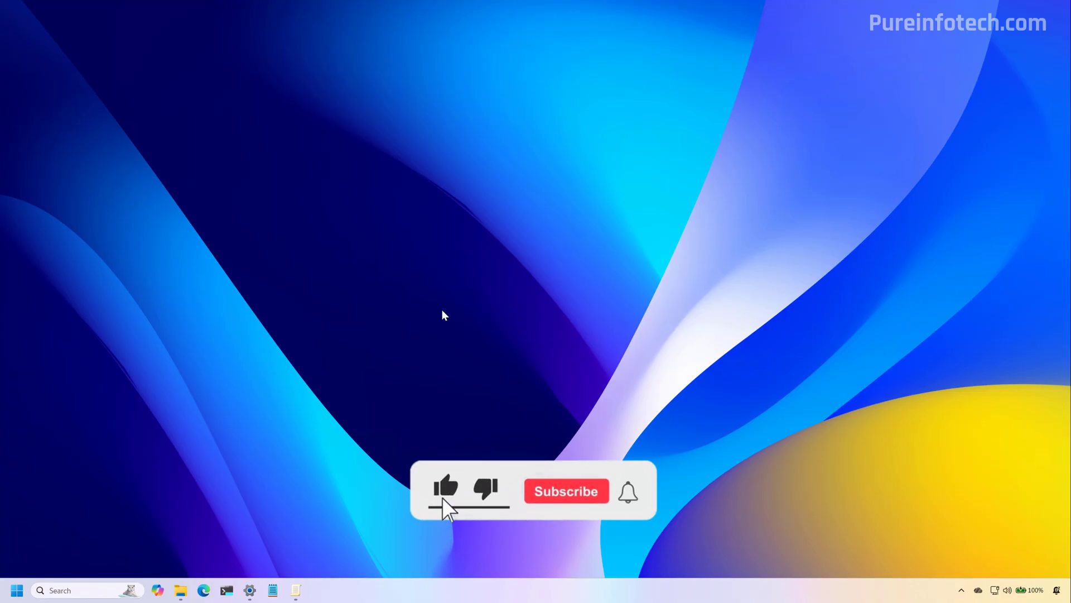
- Leave the bare desktop showing after Settings is closed
click(566, 491)
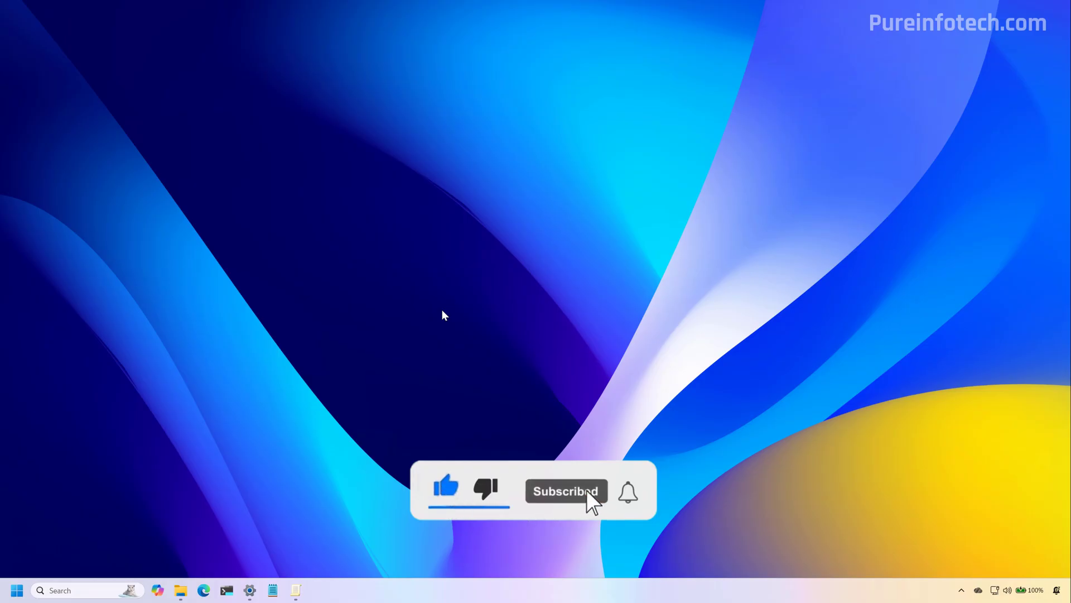